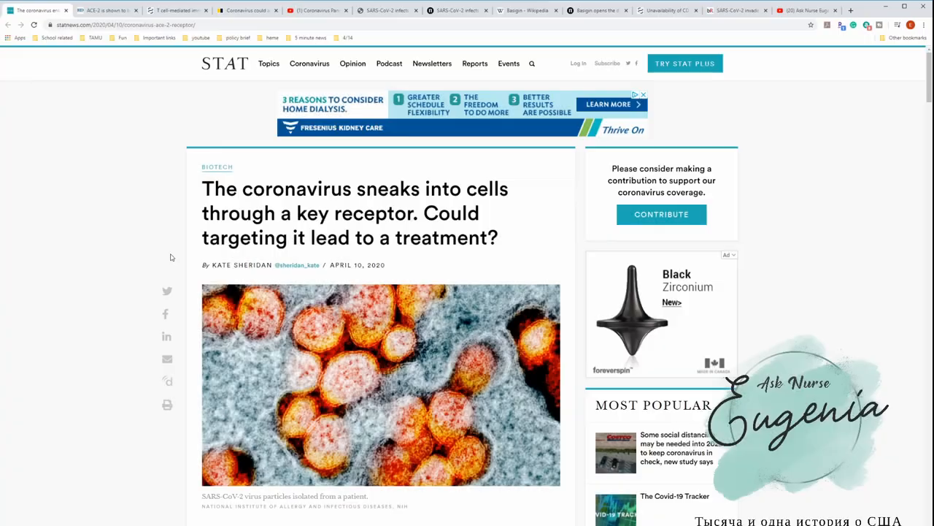
mouse_move(201, 266)
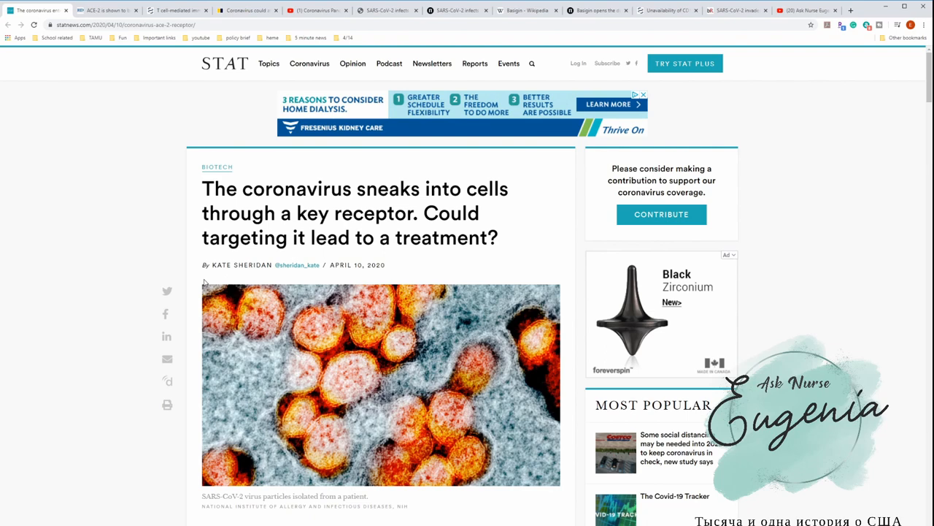
mouse_move(144, 195)
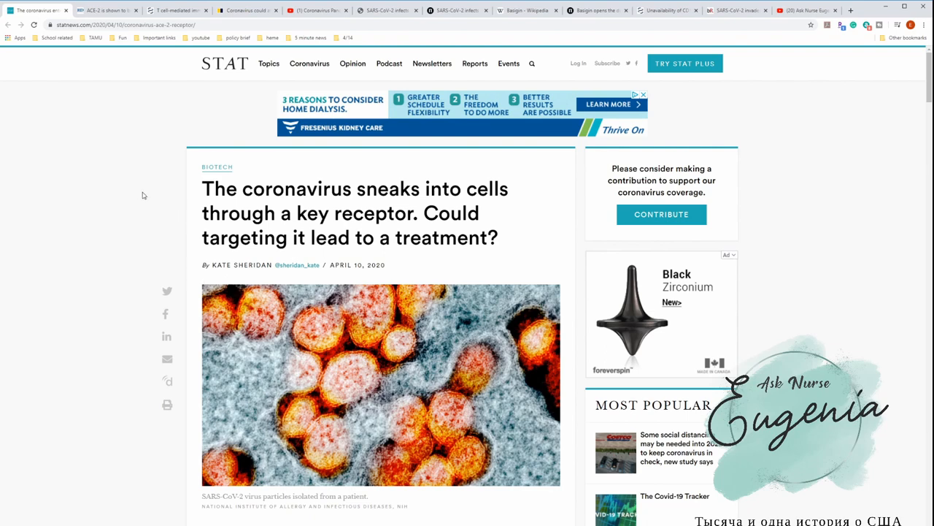
Step: Mark the STAT article's publication date and headline, then read down into the body
scroll(down, 3)
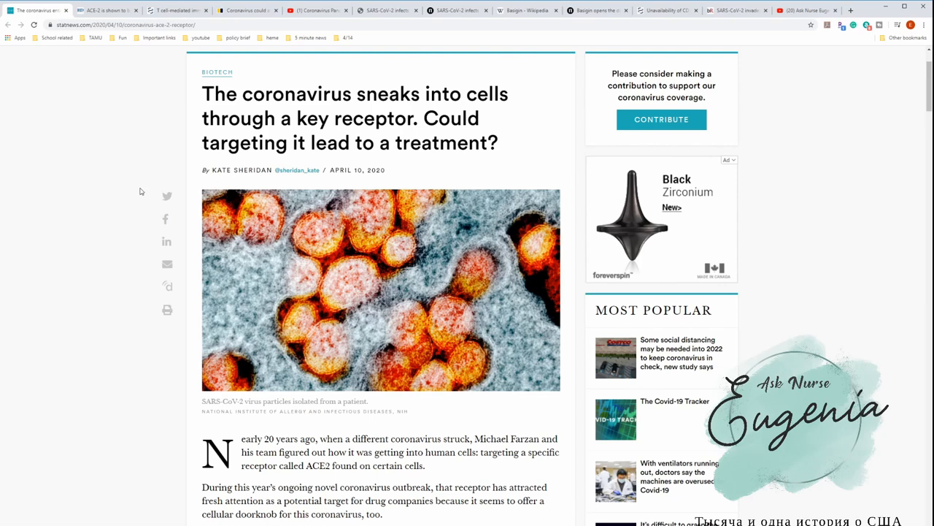
mouse_move(162, 159)
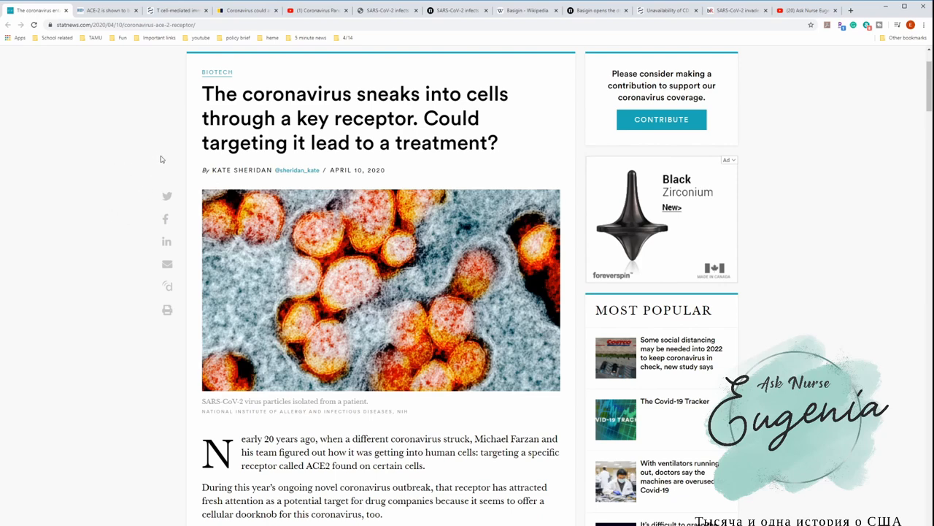
double_click(340, 170)
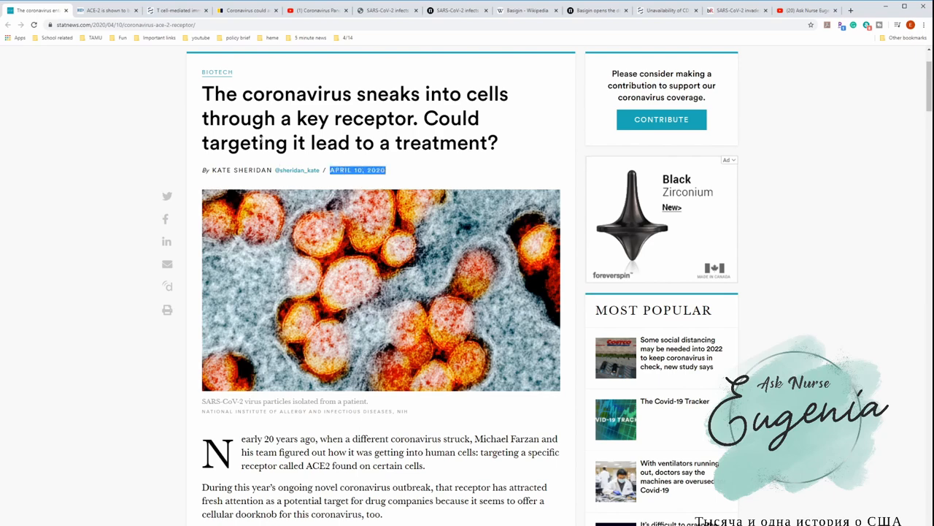
drag(212, 93, 508, 93)
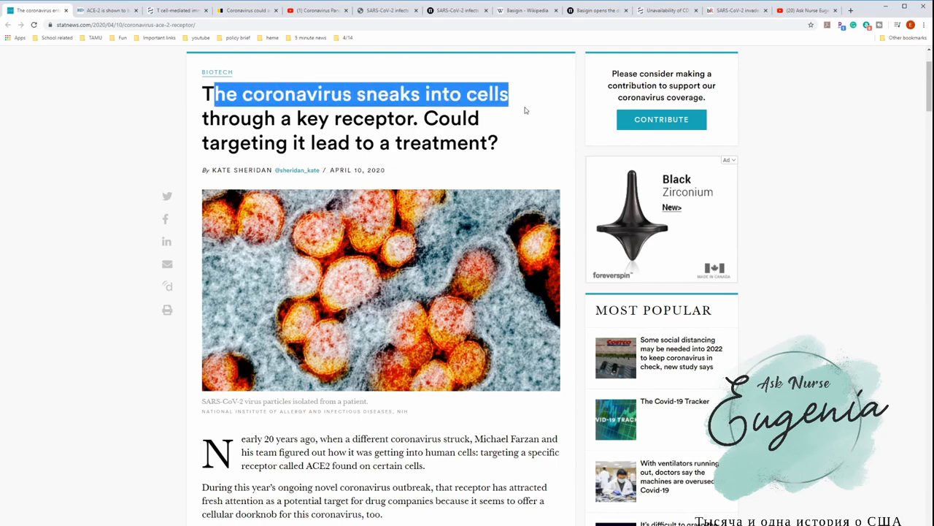
click(419, 118)
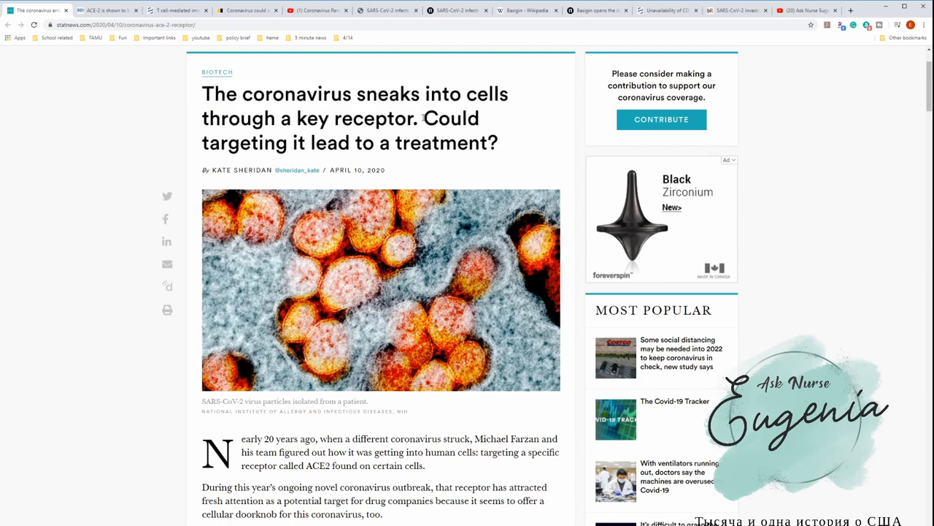
scroll(down, 3)
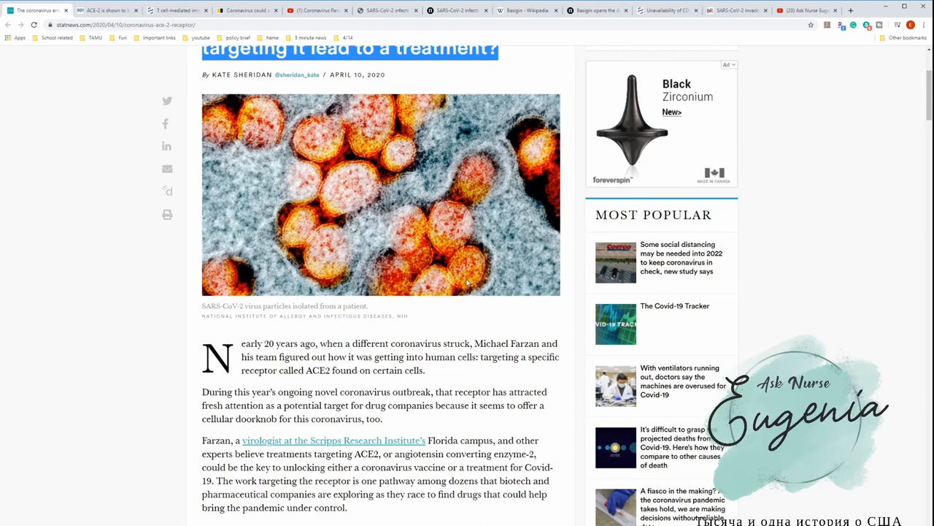
scroll(down, 3)
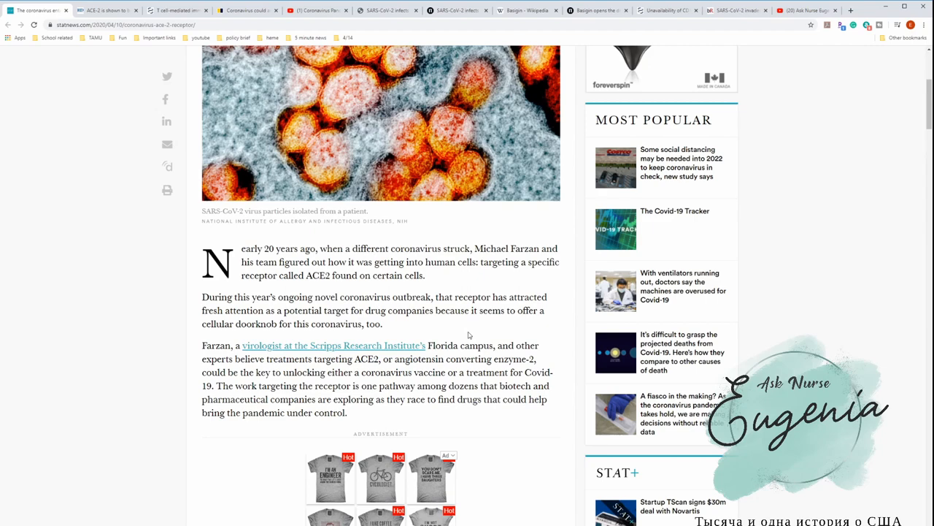
mouse_move(356, 370)
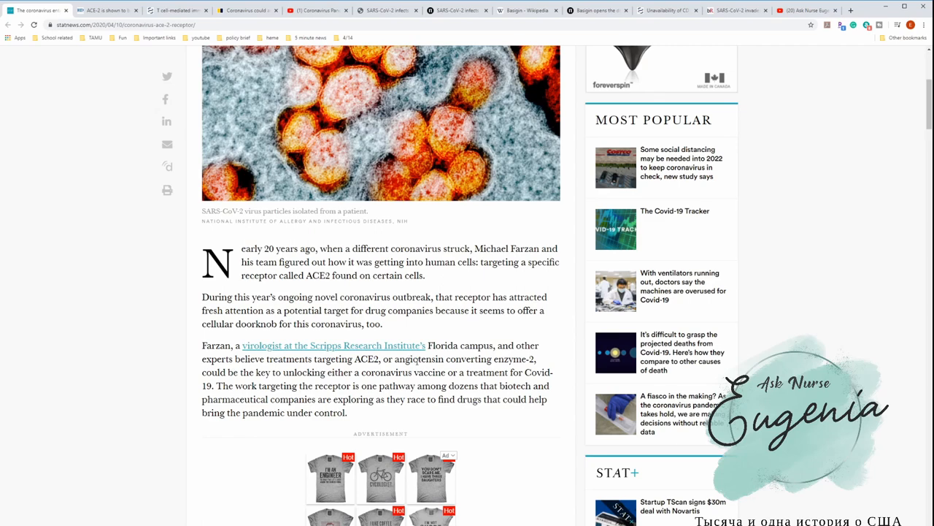
Step: Highlight 'receptor' and 'ACE2' in the treatment paragraph and read on through the drug-company approaches
drag(354, 358, 421, 359)
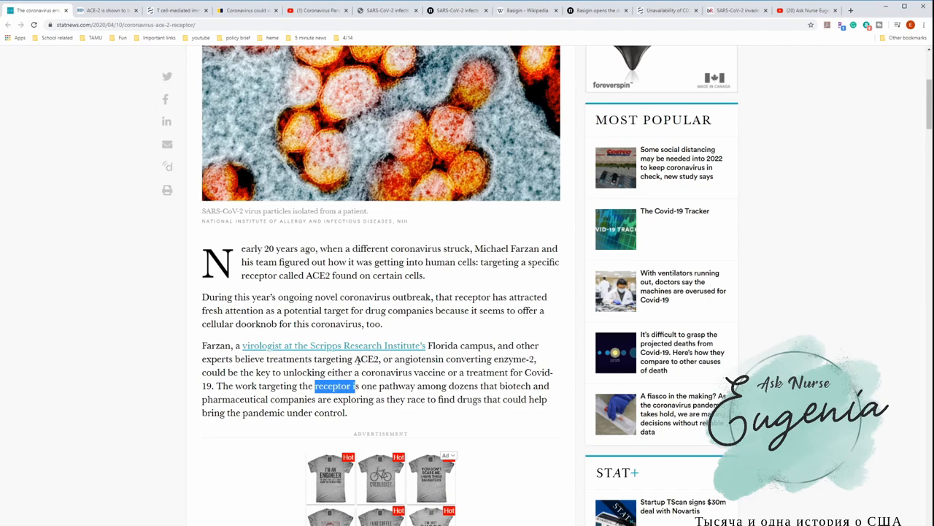
double_click(366, 360)
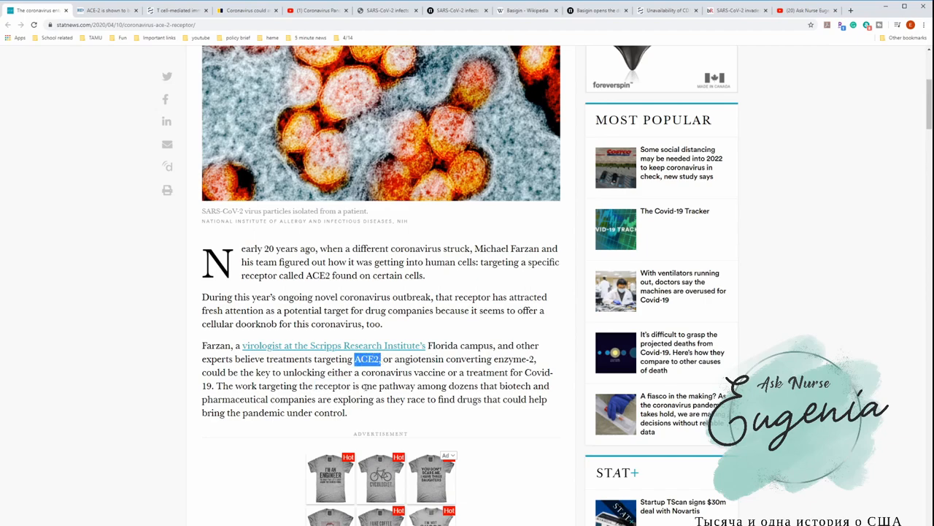
scroll(down, 3)
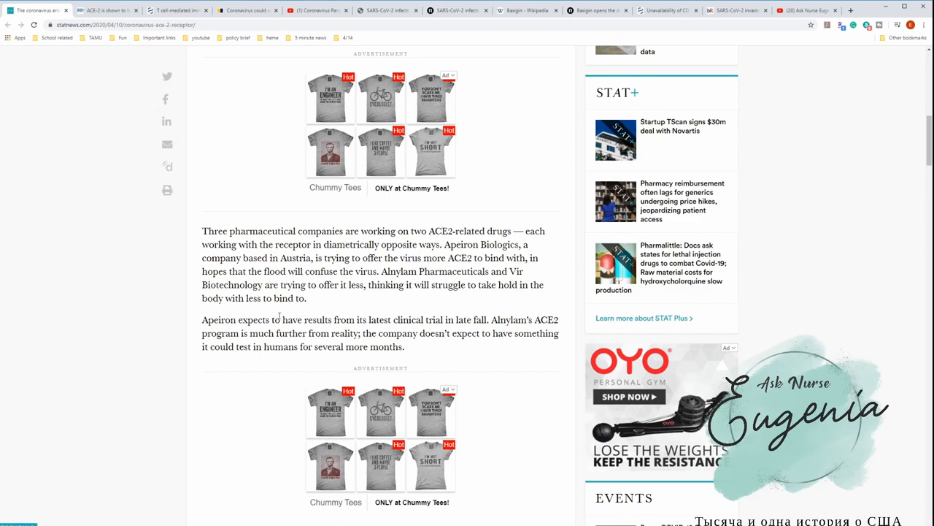
scroll(down, 3)
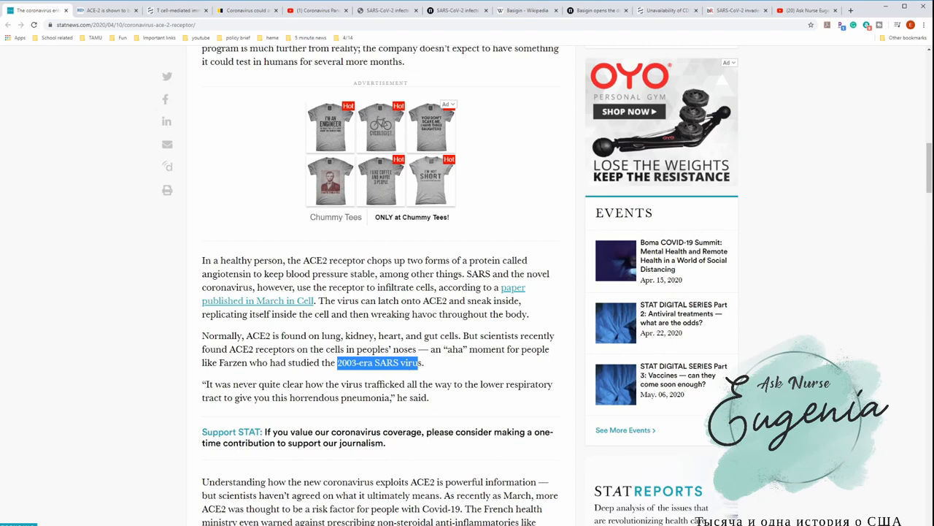
mouse_move(409, 375)
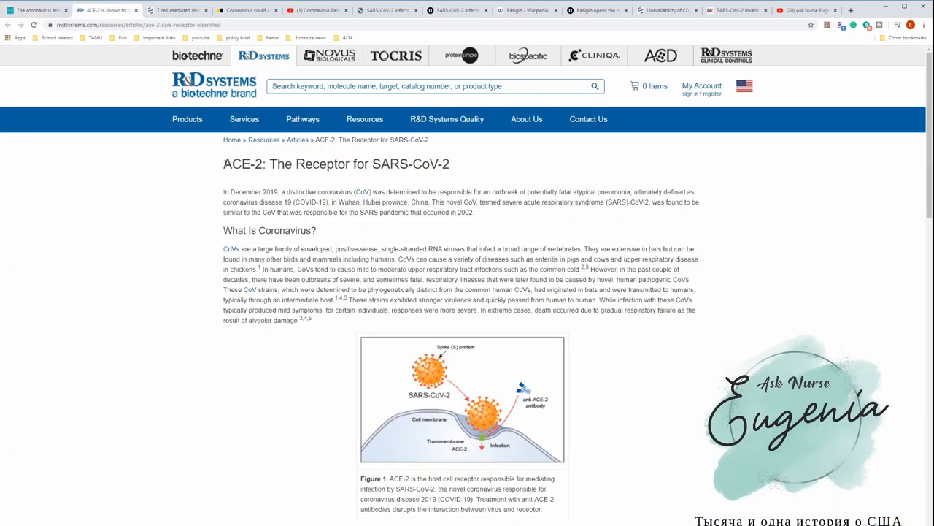
drag(224, 163, 273, 163)
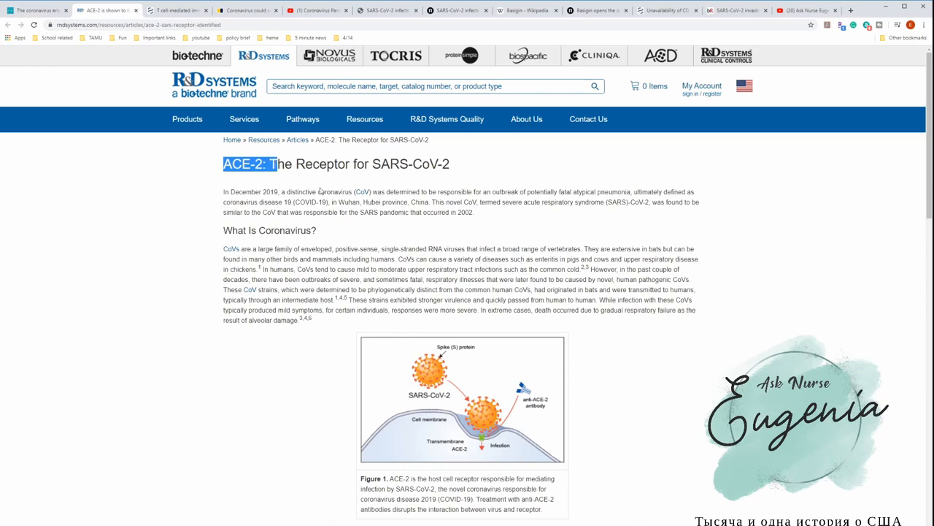
scroll(down, 3)
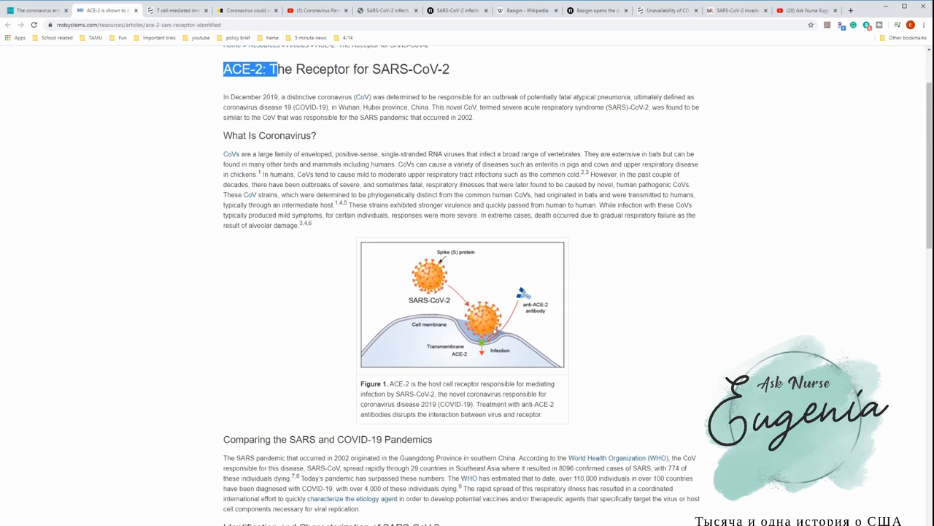
scroll(down, 3)
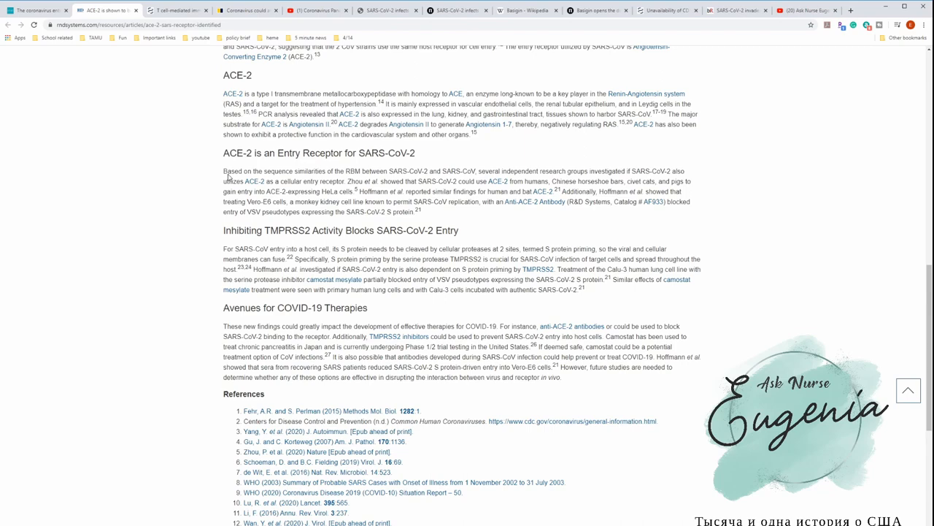
mouse_move(179, 90)
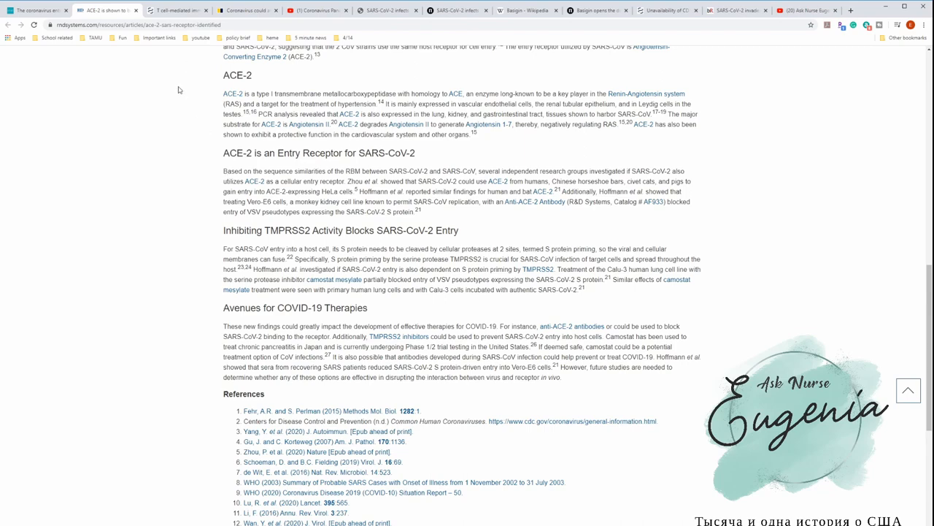
Step: Switch to the NCBI PMC article on T cell responses to respiratory viruses
click(182, 13)
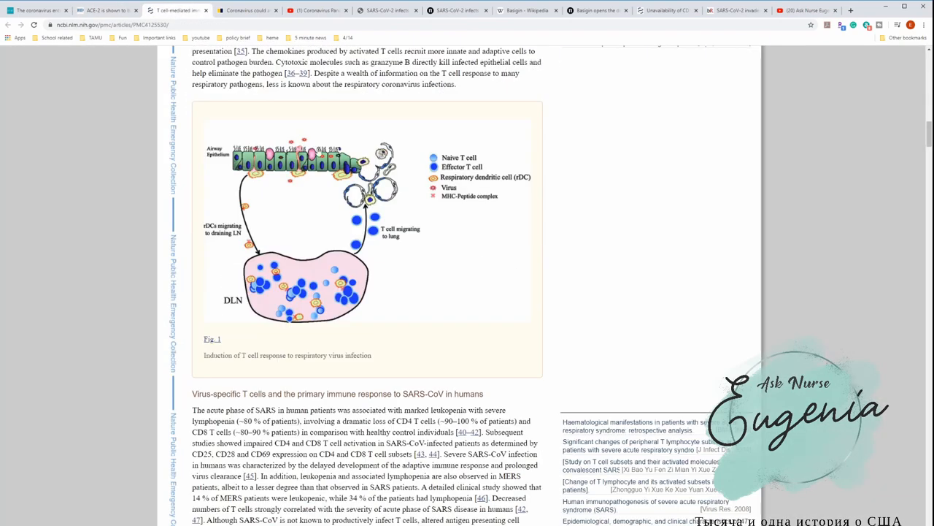
mouse_move(303, 209)
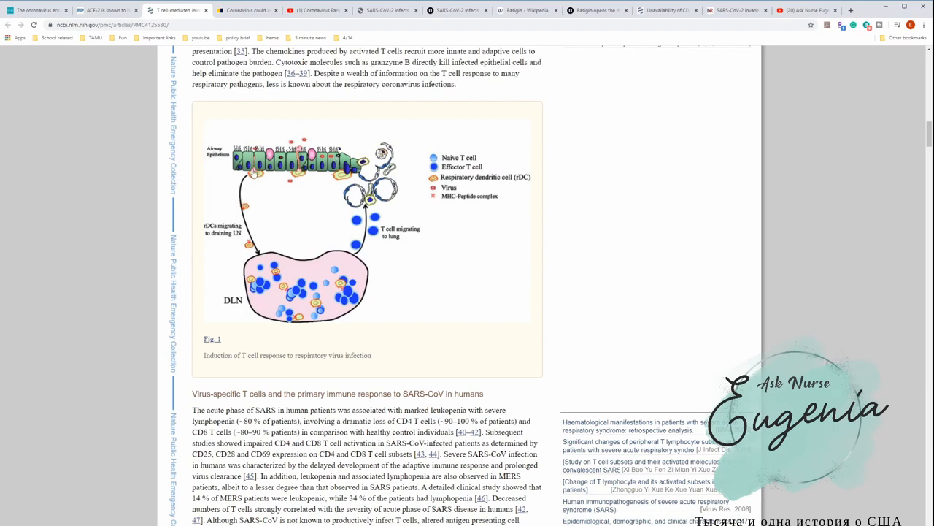
mouse_move(288, 155)
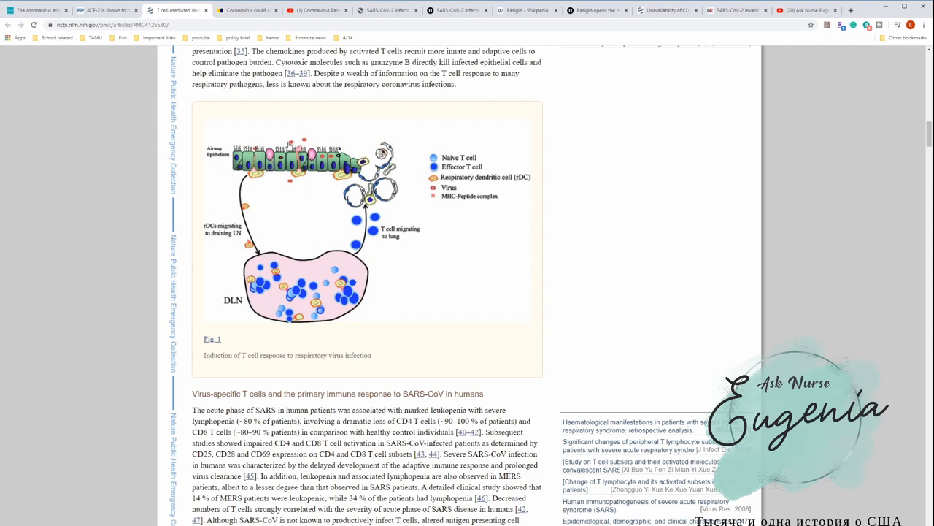
mouse_move(287, 181)
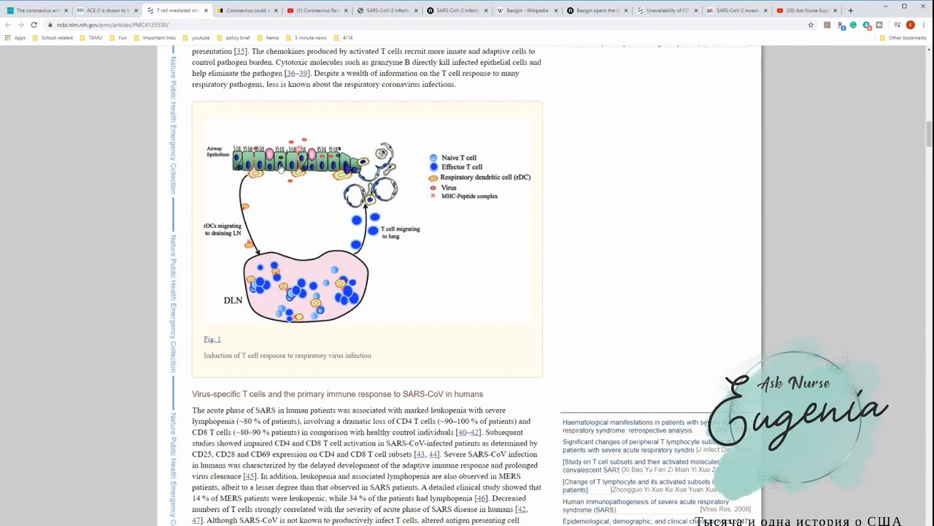
mouse_move(309, 178)
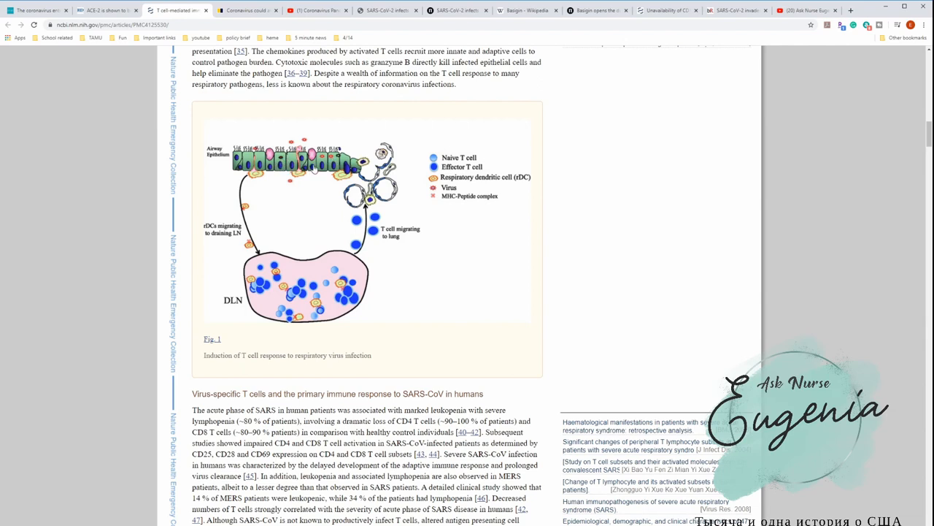
mouse_move(289, 197)
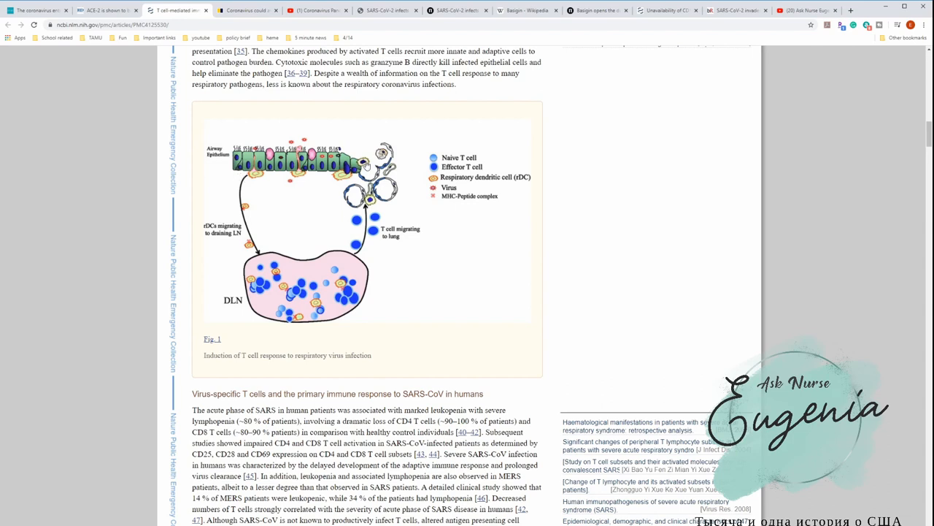
mouse_move(371, 151)
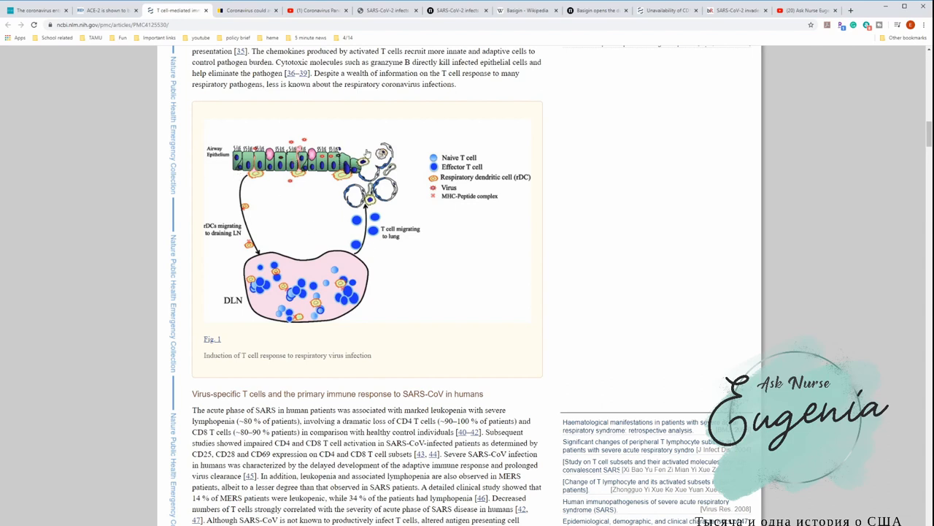
mouse_move(308, 182)
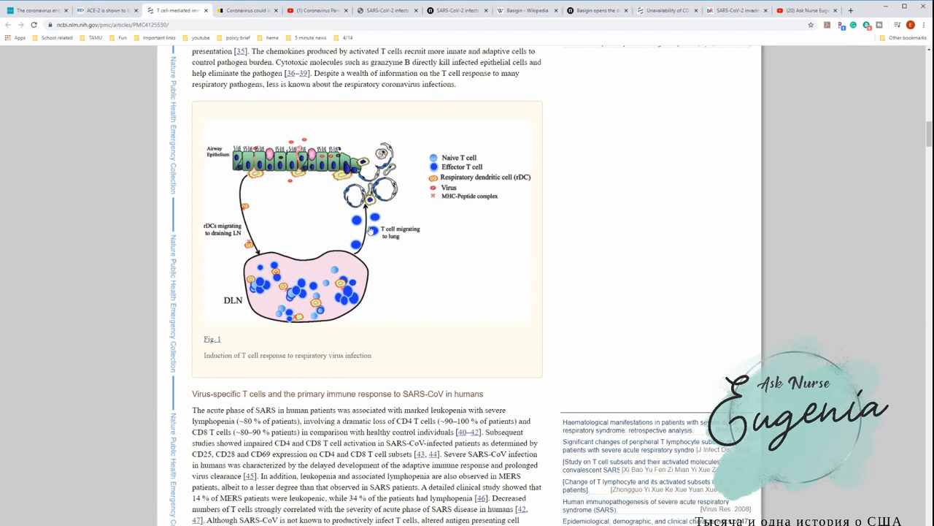
Step: Bring up the SCMP coronavirus-like-HIV article, highlight its full headline and read into the body
click(246, 10)
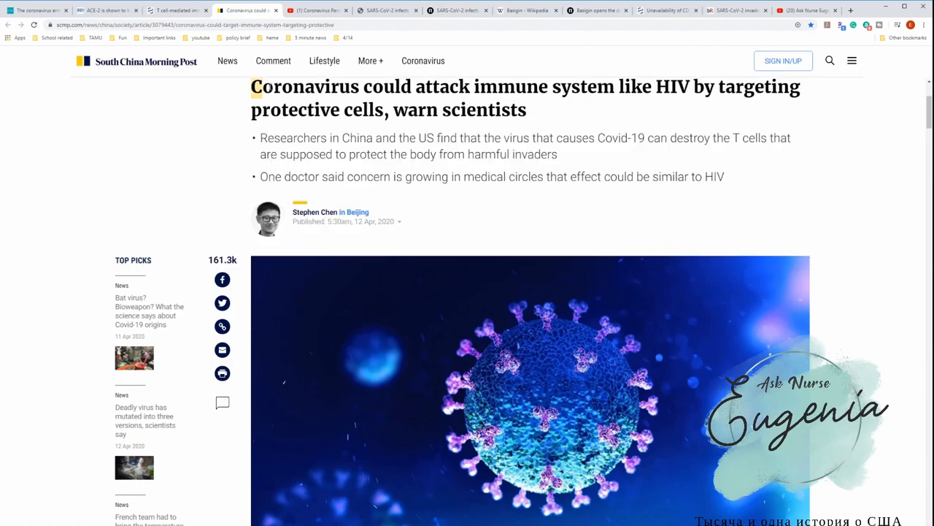
drag(252, 86, 615, 86)
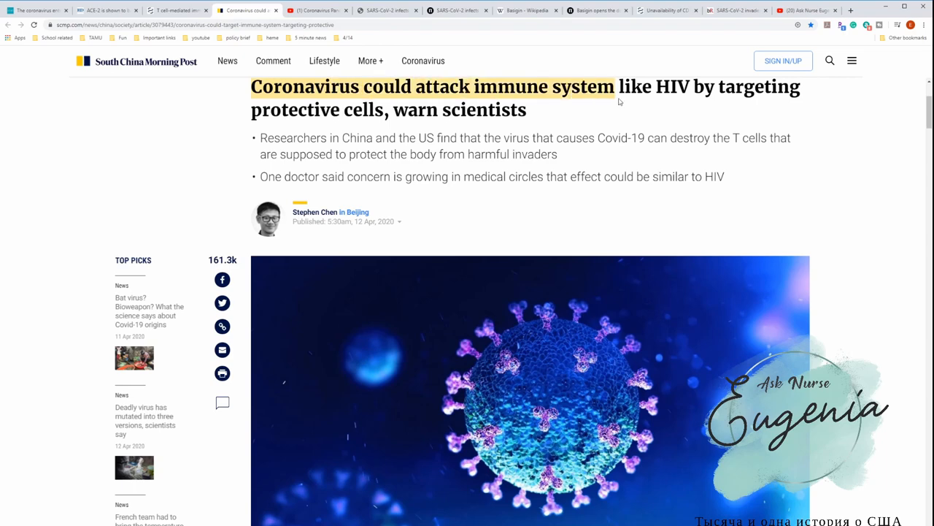
drag(618, 100, 799, 103)
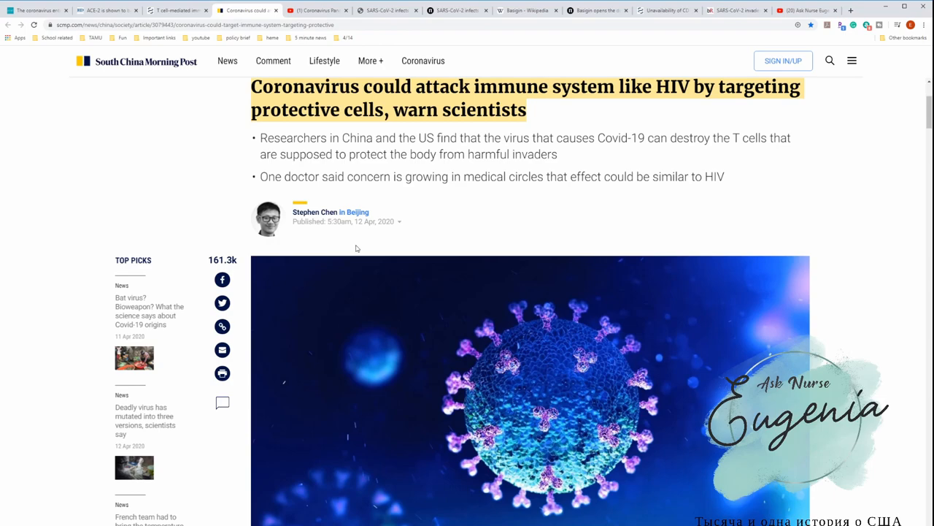
scroll(down, 3)
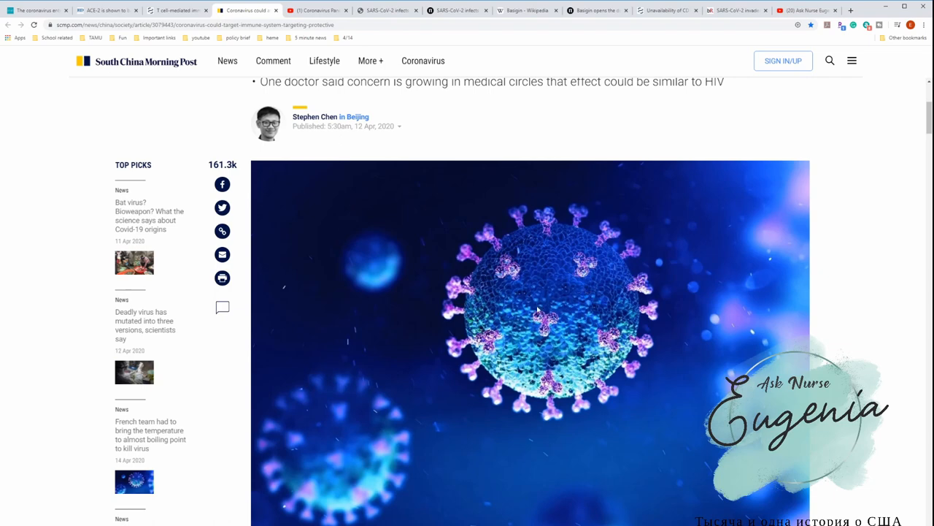
scroll(down, 3)
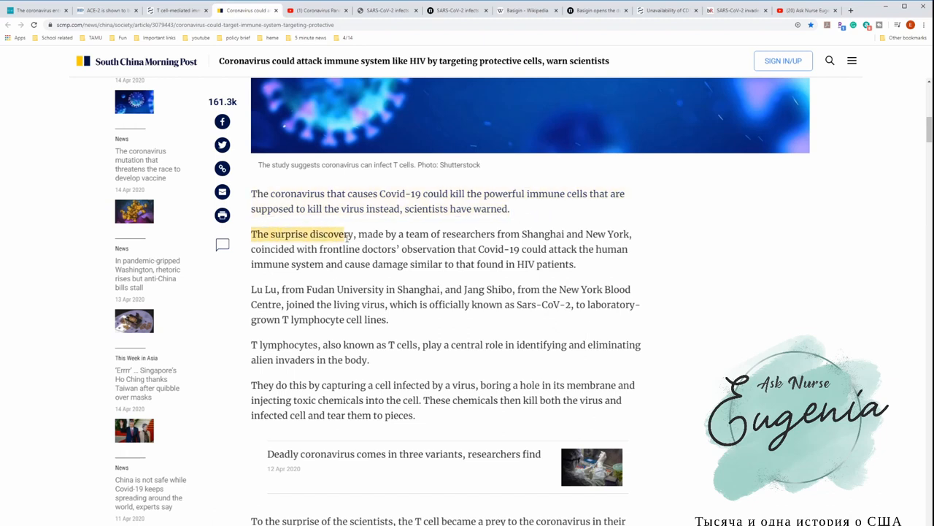
Step: Highlight the surprise-discovery sentence, the Fudan University researcher mention and the T lymphocytes explanation
drag(344, 233, 537, 233)
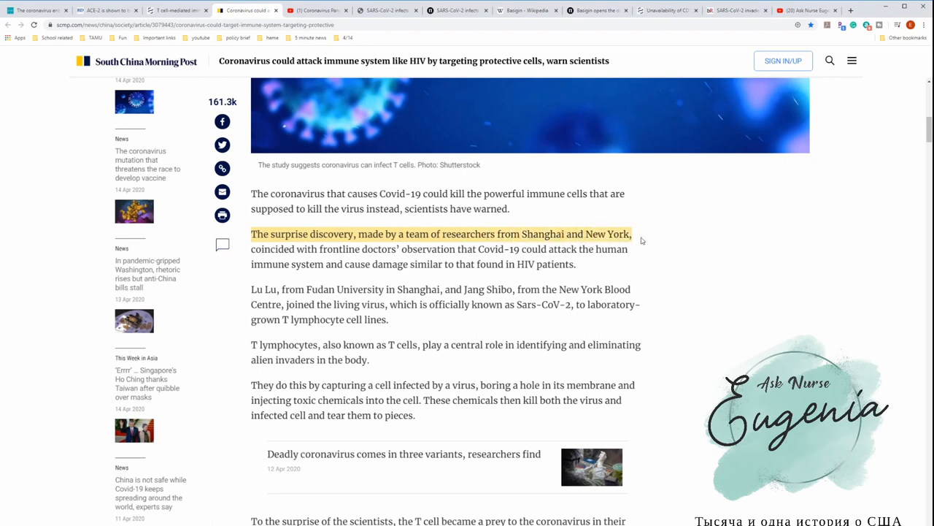
drag(632, 234, 604, 249)
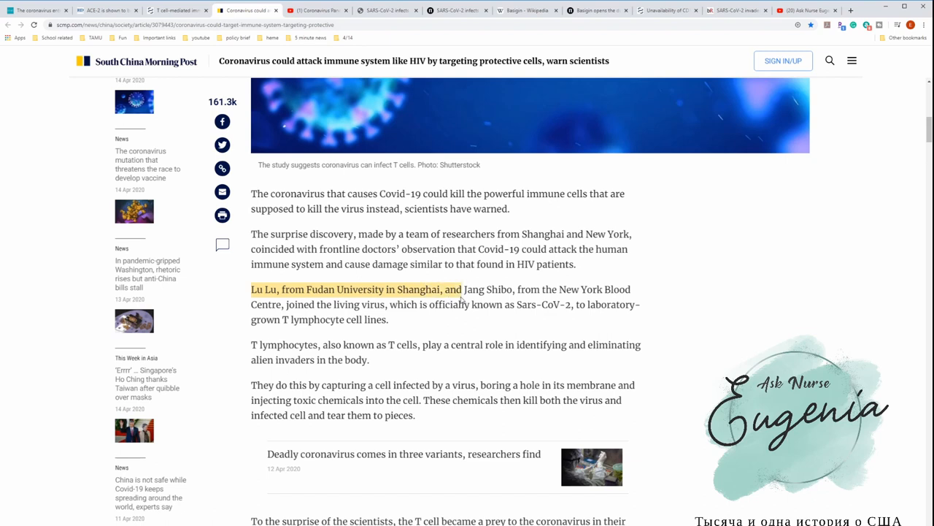
drag(461, 289, 600, 289)
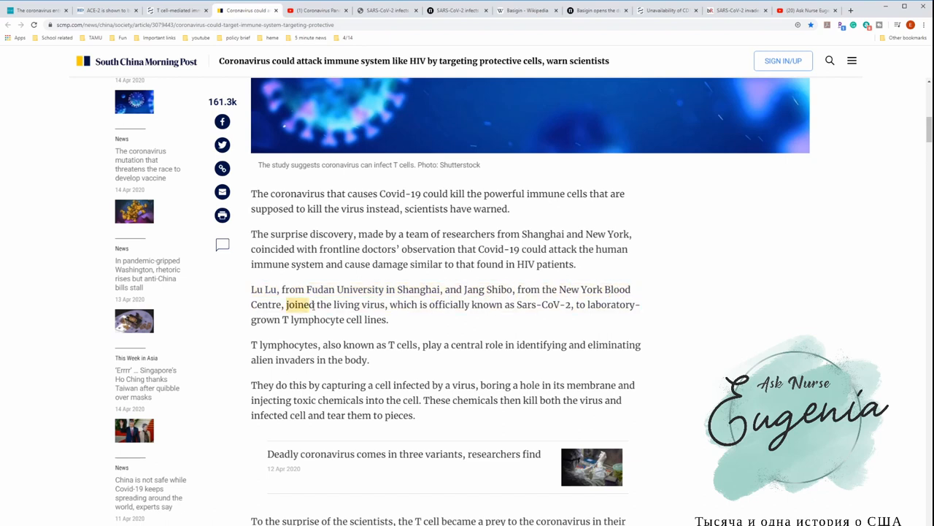
drag(285, 303, 511, 304)
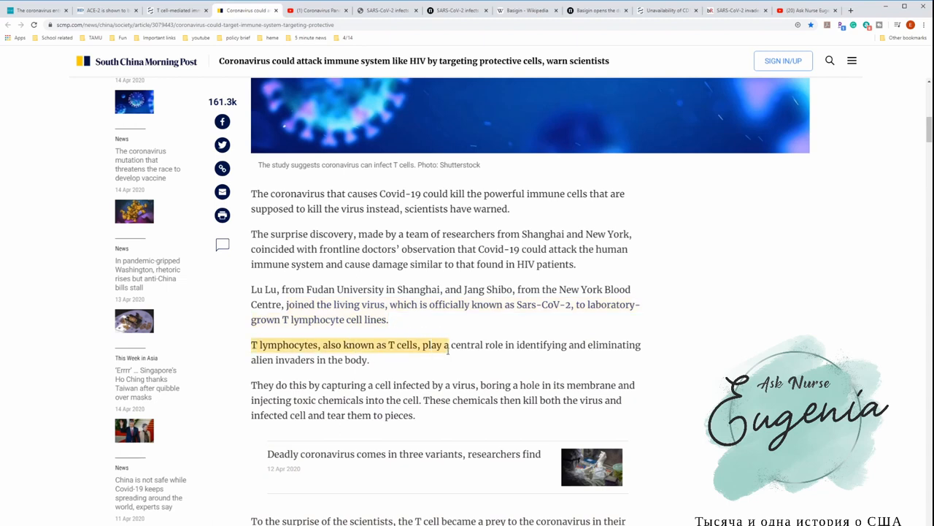
drag(451, 345, 626, 344)
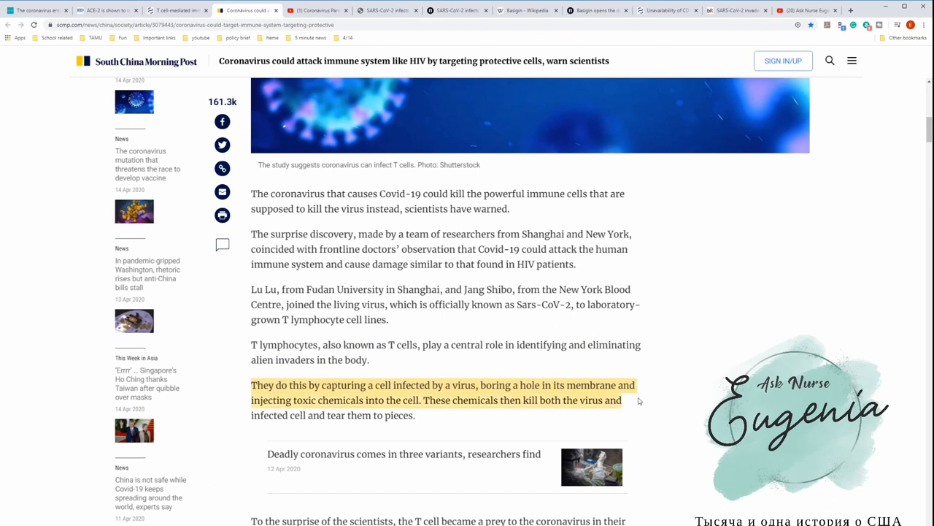
mouse_move(639, 406)
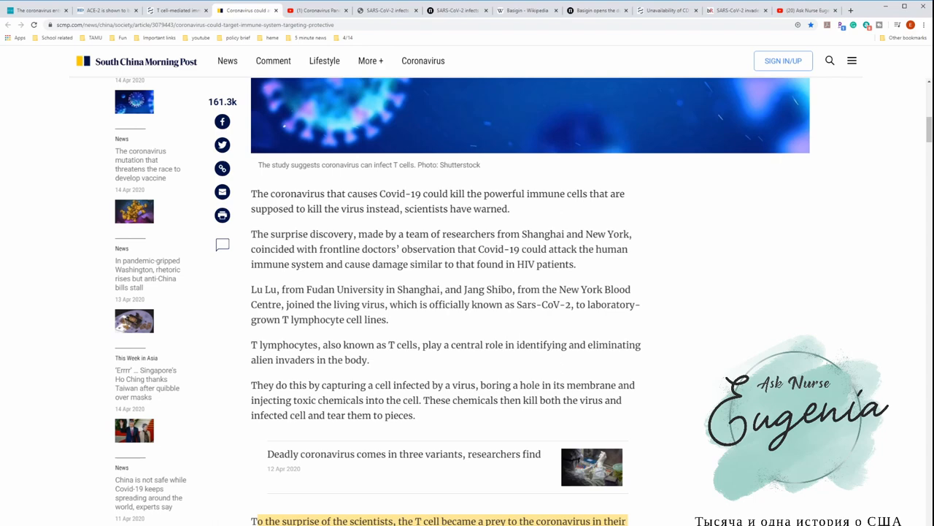
Step: Read down through the SARS and ACE2 comparison paragraphs of the SCMP article
scroll(down, 3)
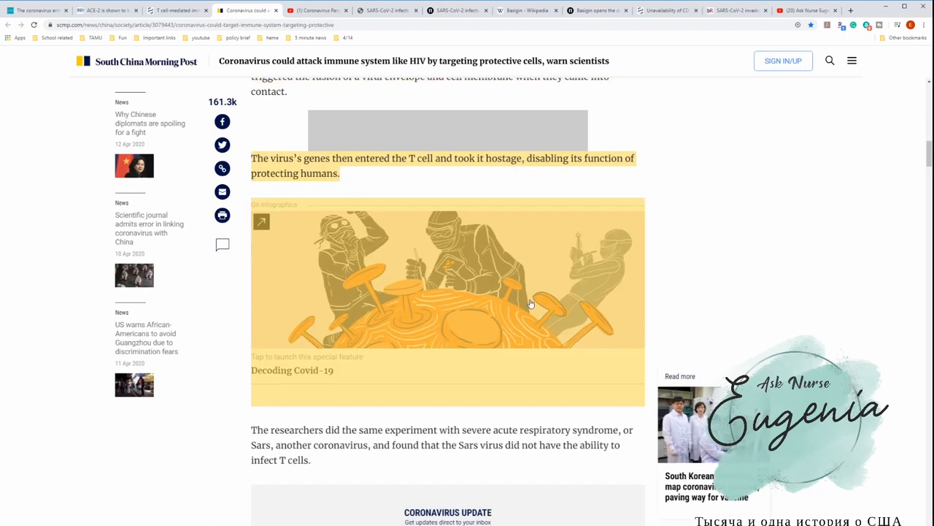
scroll(down, 3)
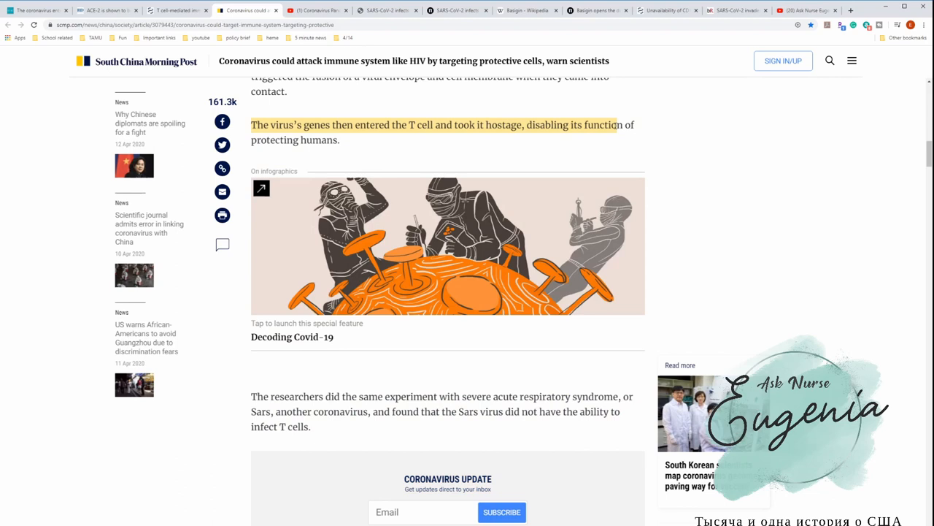
scroll(down, 3)
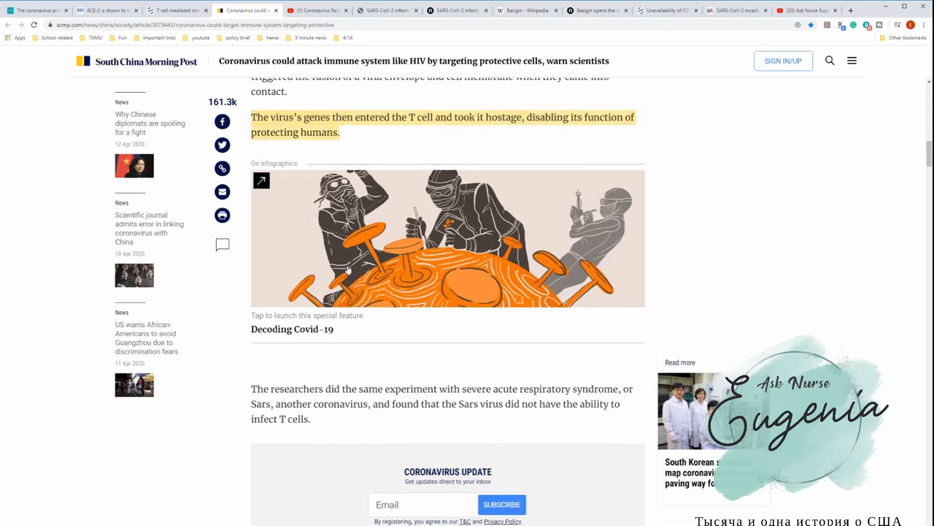
mouse_move(375, 268)
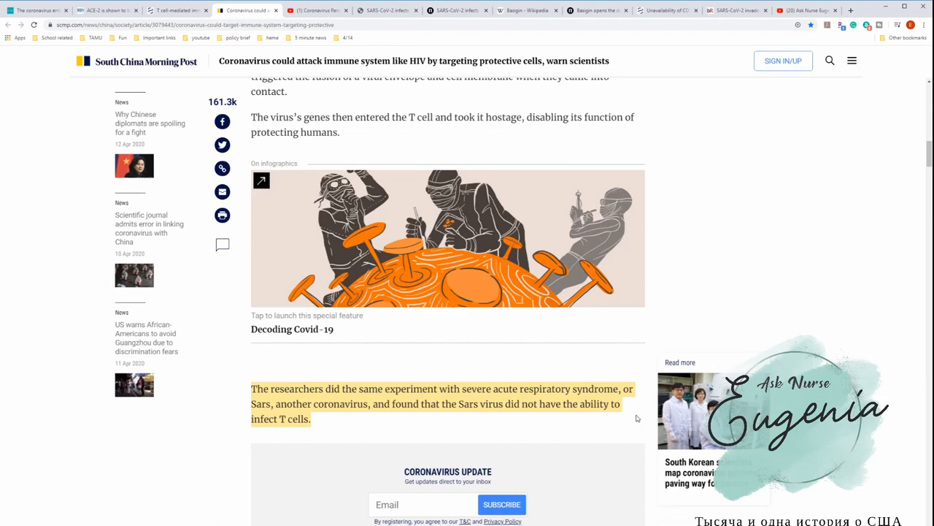
scroll(down, 3)
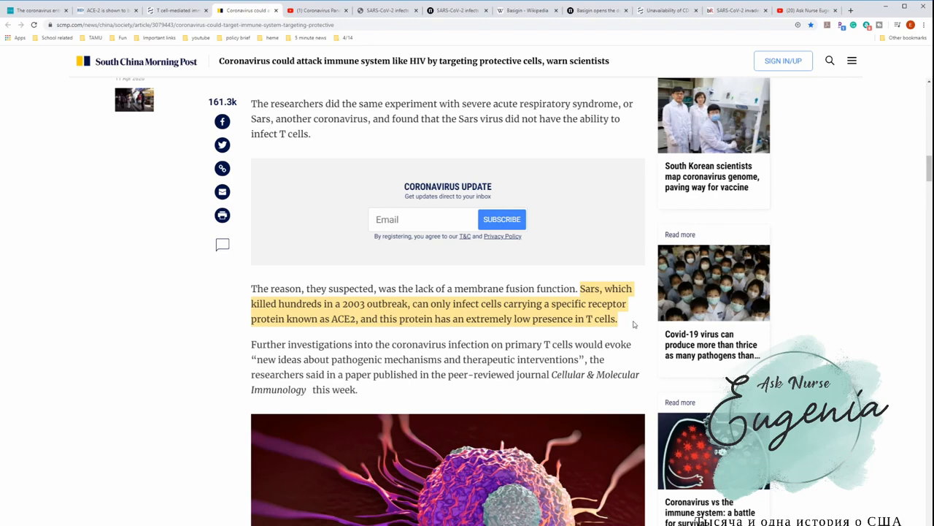
scroll(down, 3)
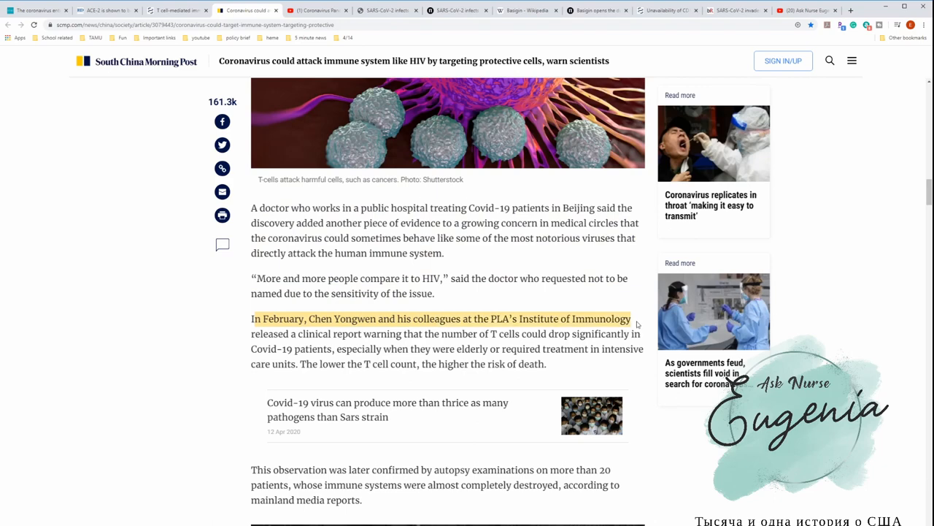
Step: Highlight the PLA Institute of Immunology report warning that T cell counts drop significantly
drag(631, 319, 641, 333)
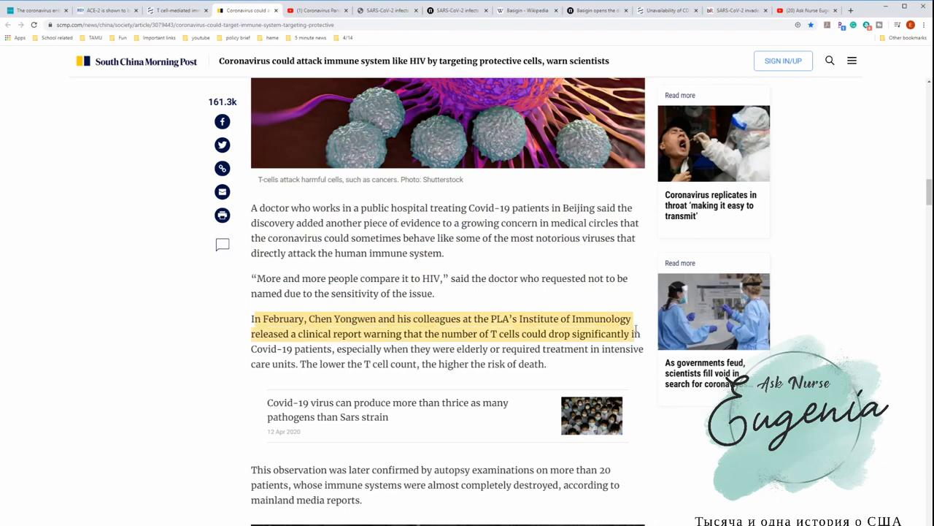
drag(635, 334, 537, 334)
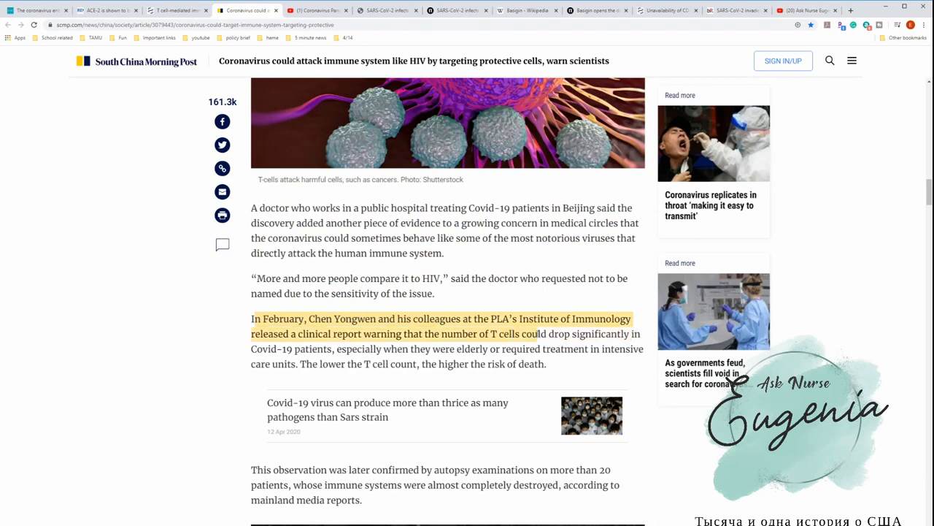
drag(537, 334, 641, 334)
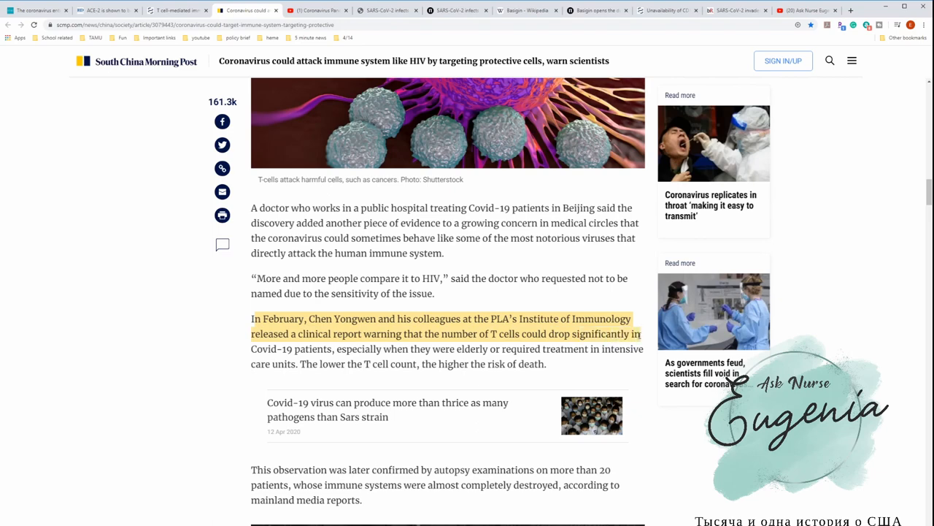
drag(641, 334, 613, 348)
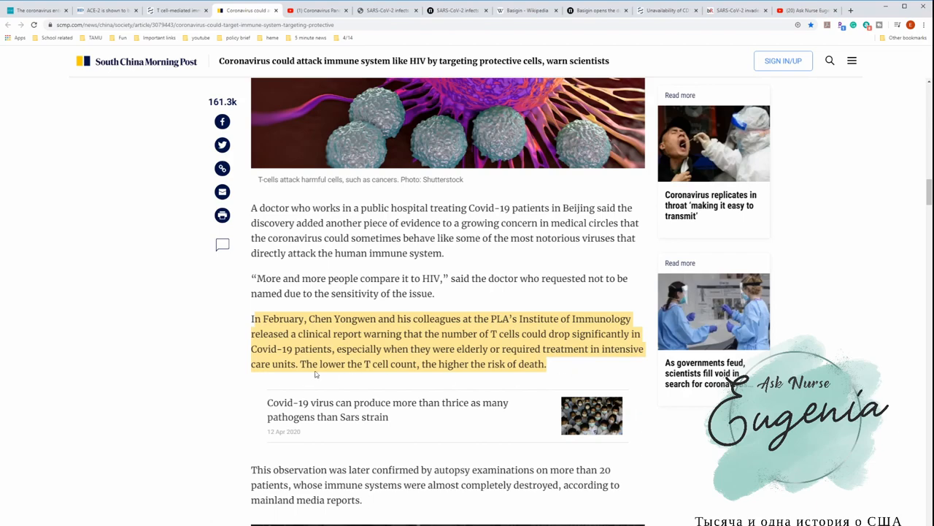
Step: Read the article's closing lines and select the reference to the Nature T lymphocyte paper
scroll(down, 3)
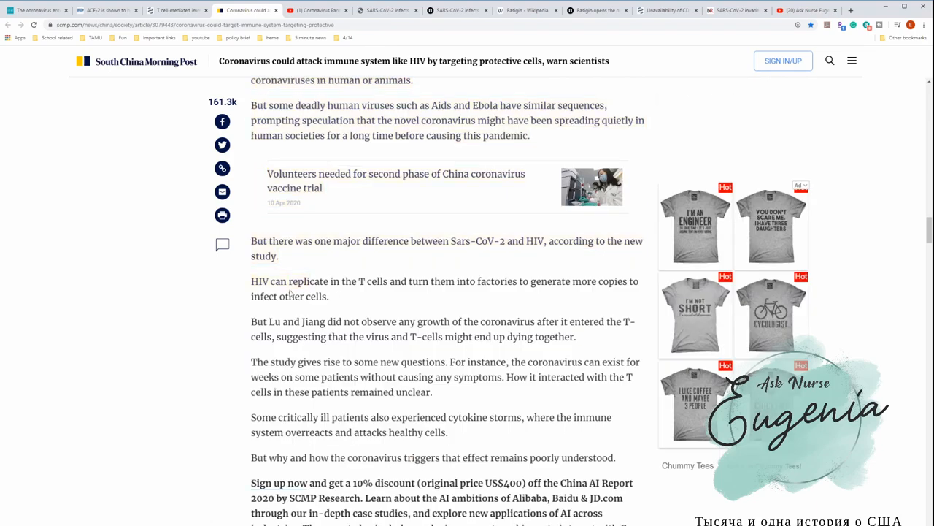
drag(251, 281, 328, 296)
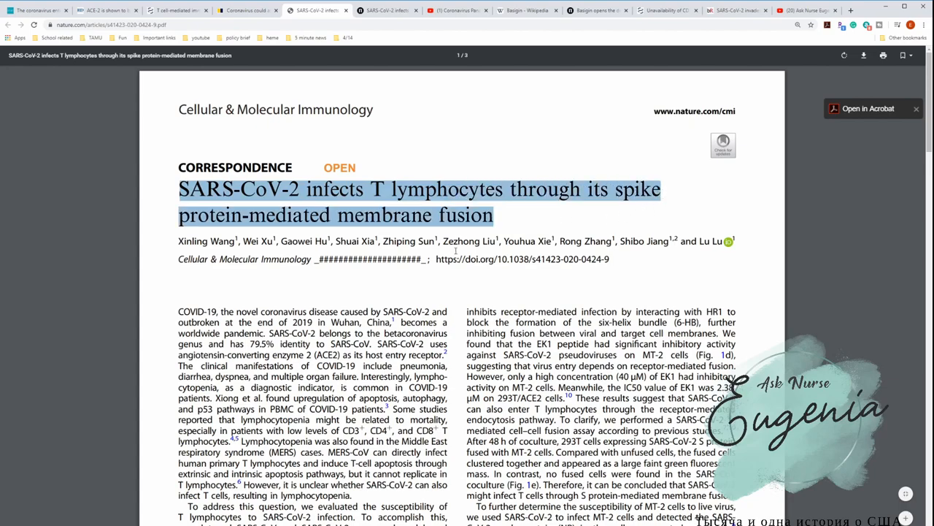
Step: Read past the paper's received and accepted dates to the page 2 infection-ability figures
scroll(down, 3)
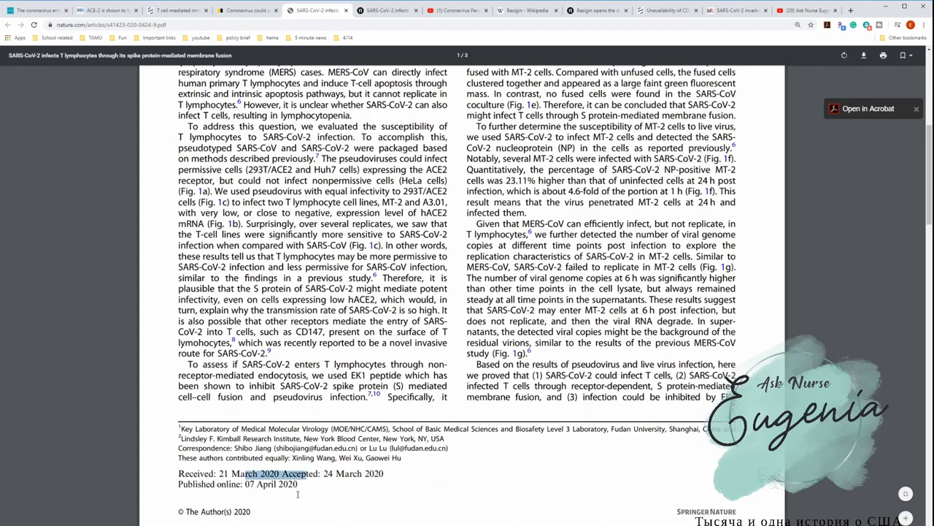
scroll(down, 3)
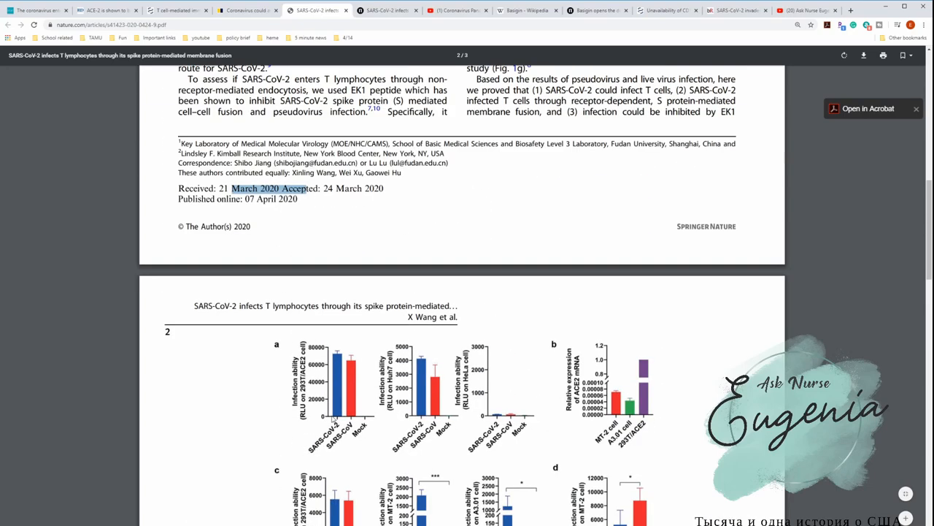
scroll(down, 3)
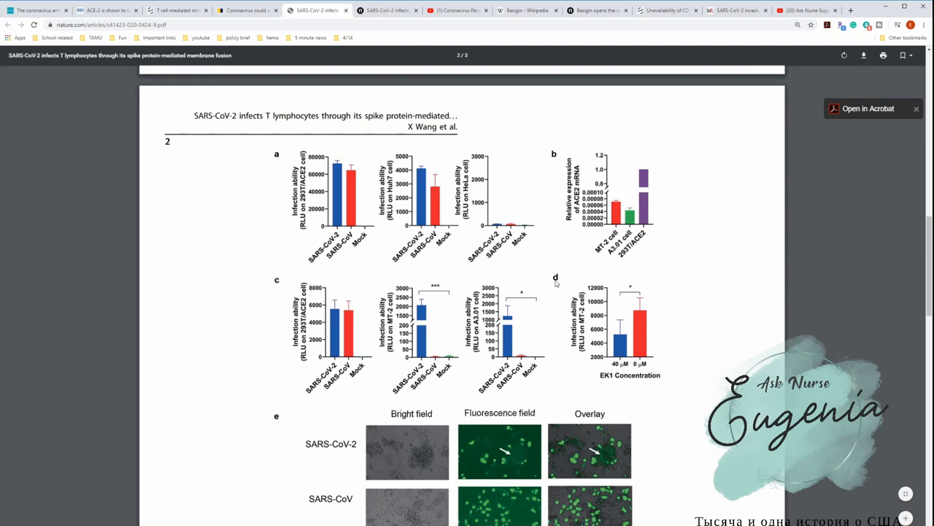
mouse_move(562, 266)
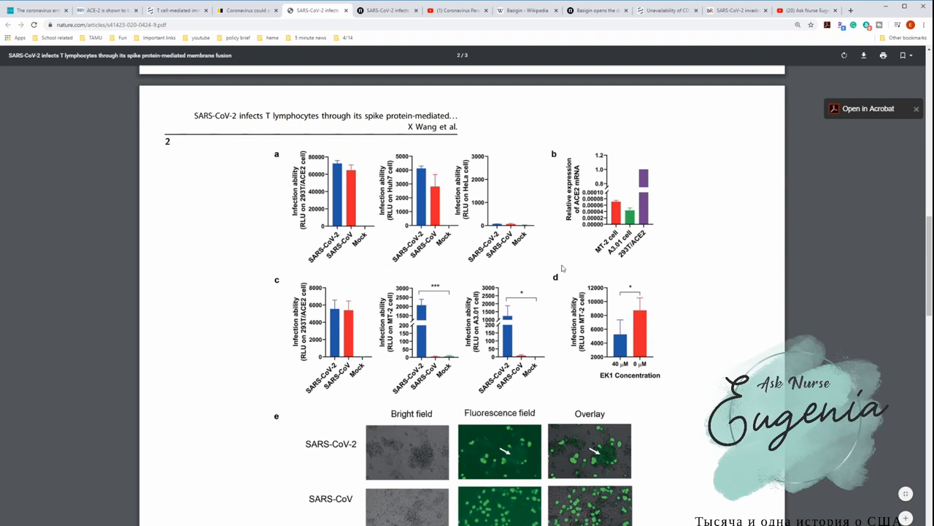
scroll(down, 3)
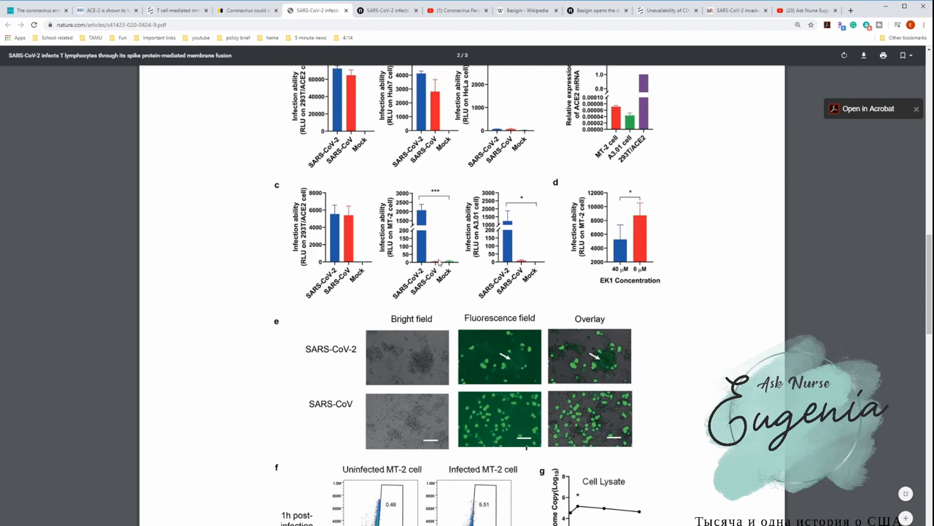
mouse_move(536, 256)
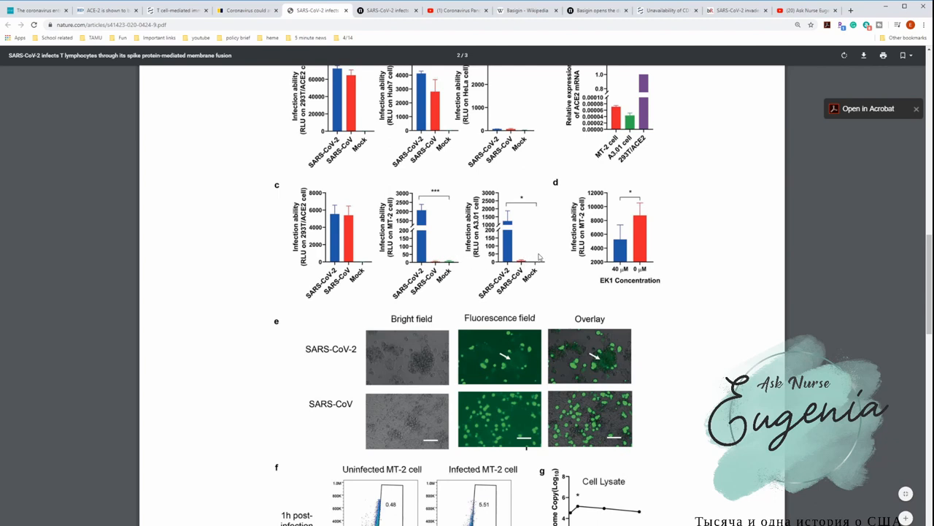
mouse_move(535, 268)
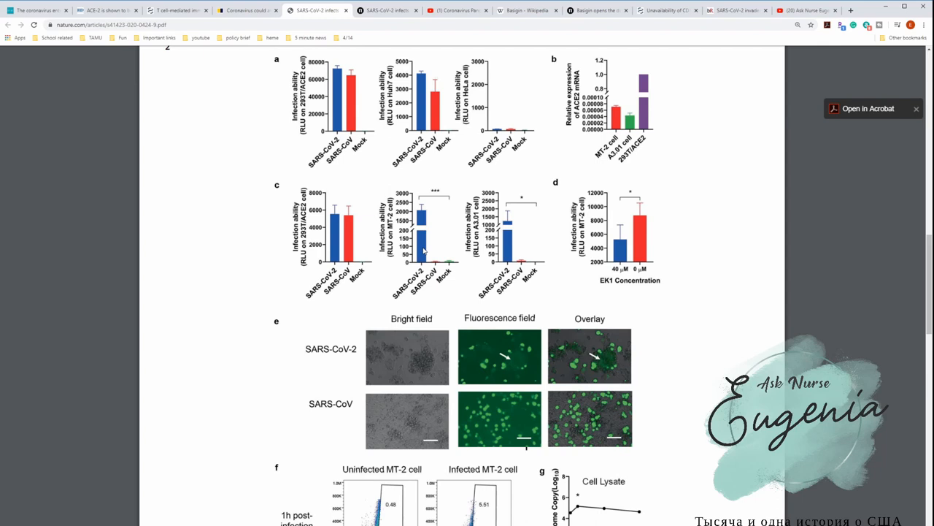
scroll(down, 3)
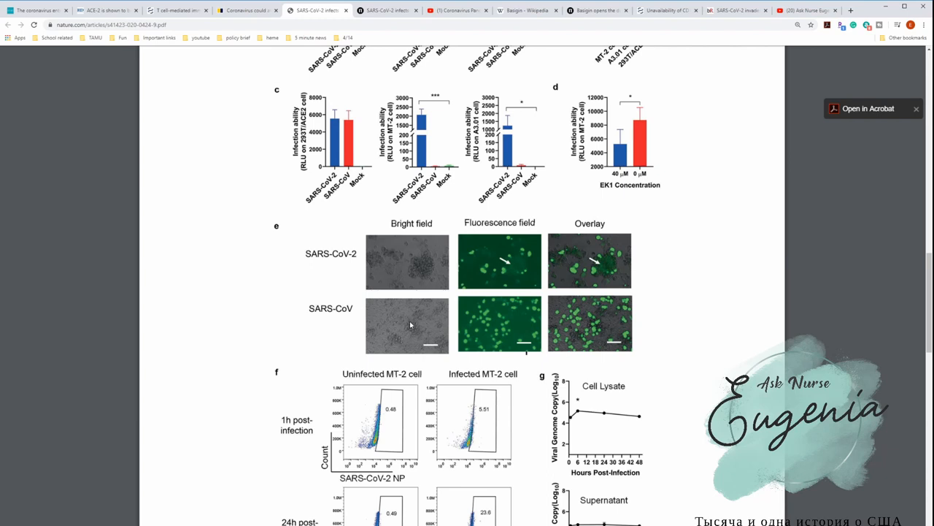
mouse_move(487, 330)
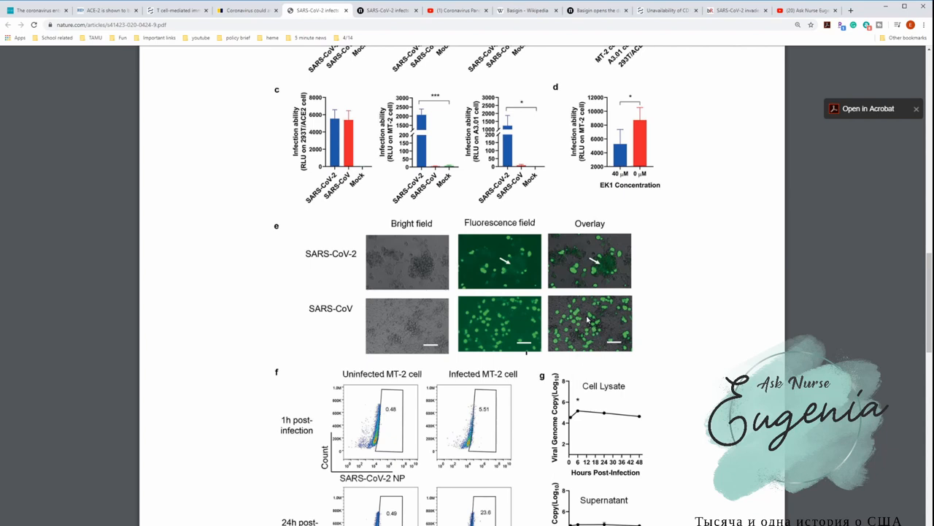
mouse_move(387, 268)
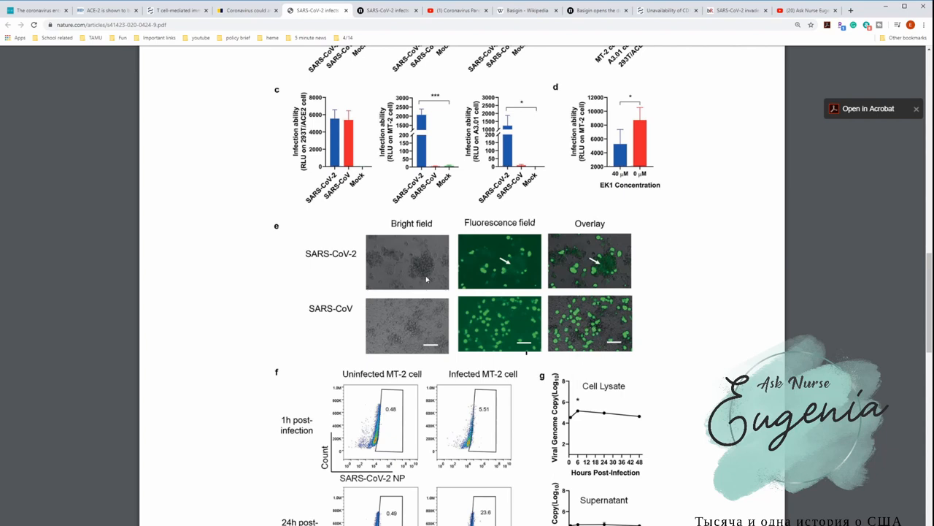
mouse_move(505, 274)
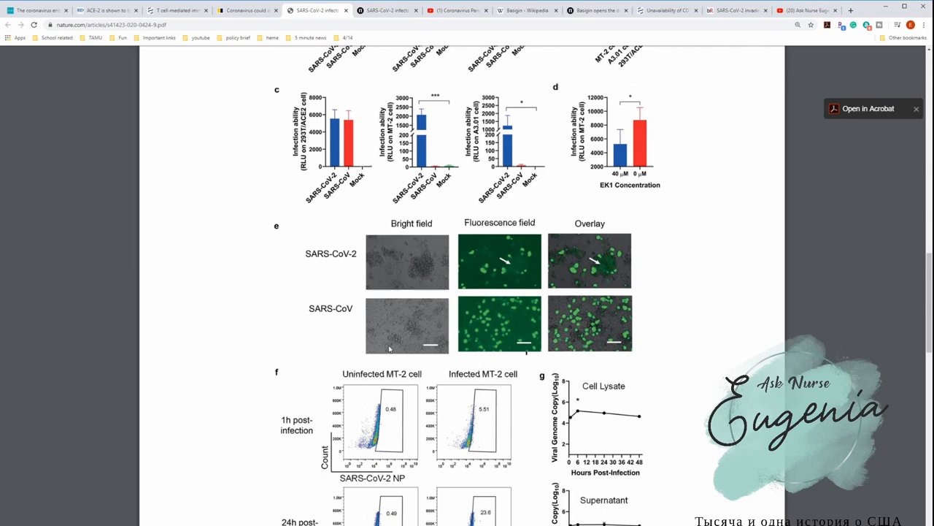
scroll(down, 3)
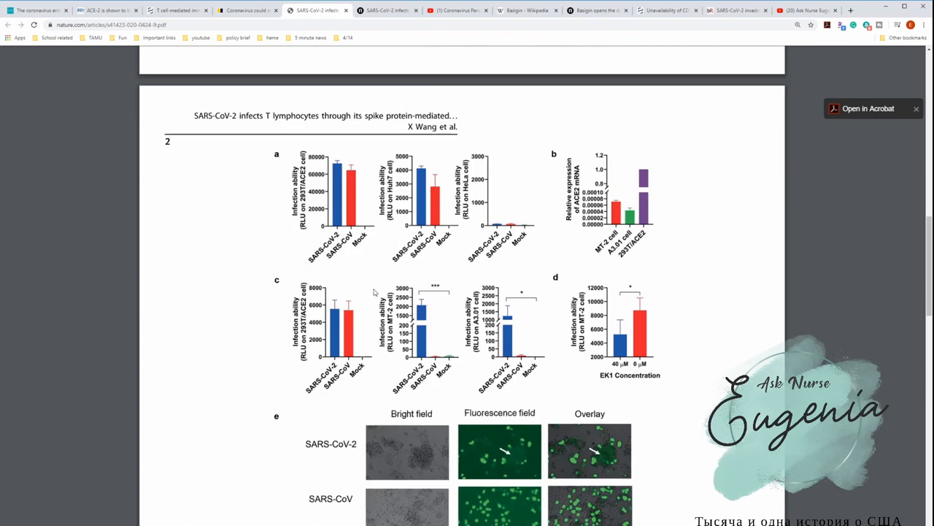
Step: Mark the paper's sentence proposing CD147 as another SARS-CoV-2 entry receptor
scroll(down, 3)
text(CD147)
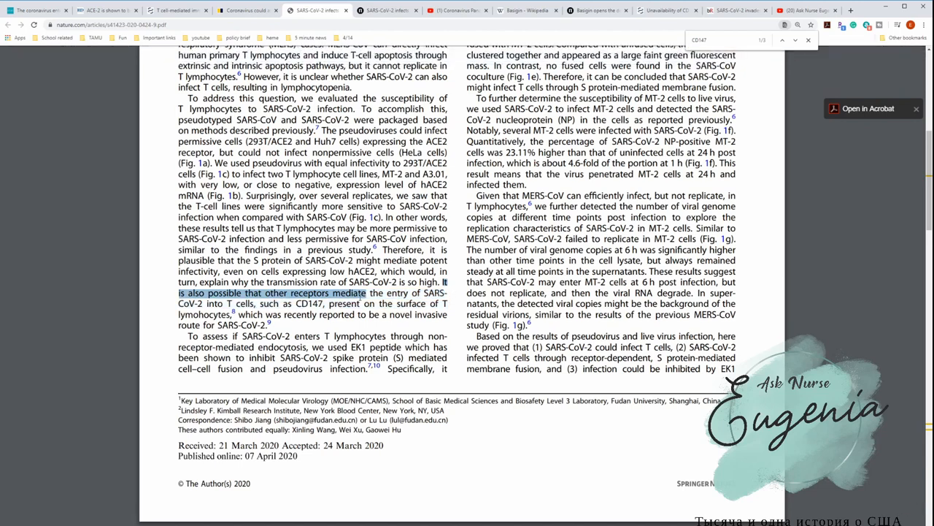
drag(365, 293, 325, 302)
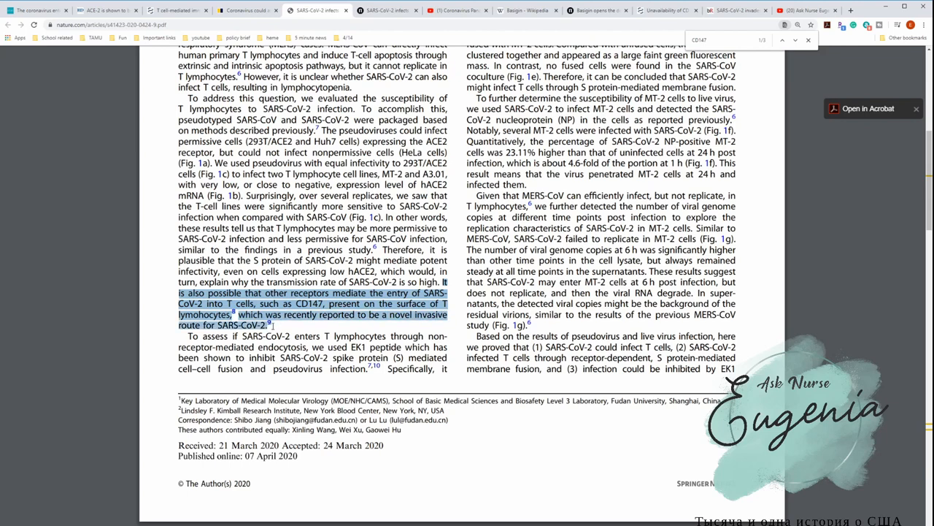
click(371, 10)
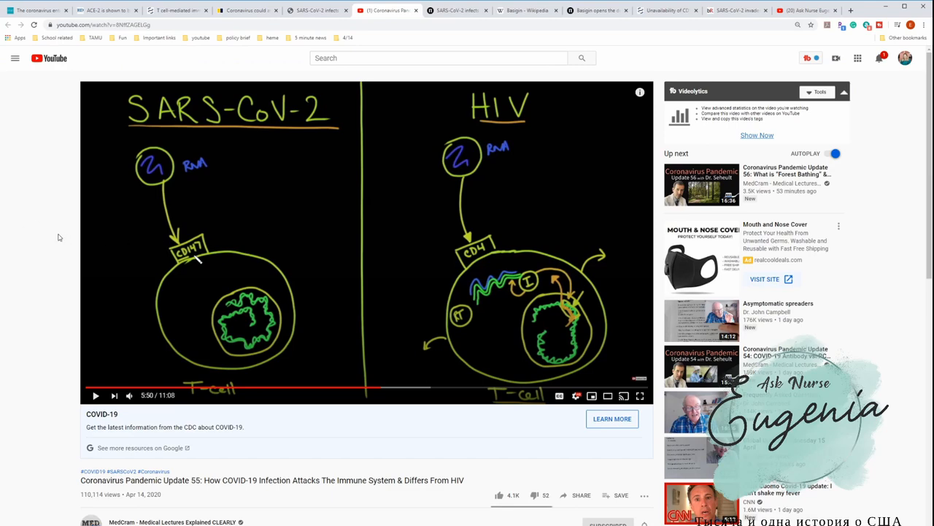
mouse_move(278, 91)
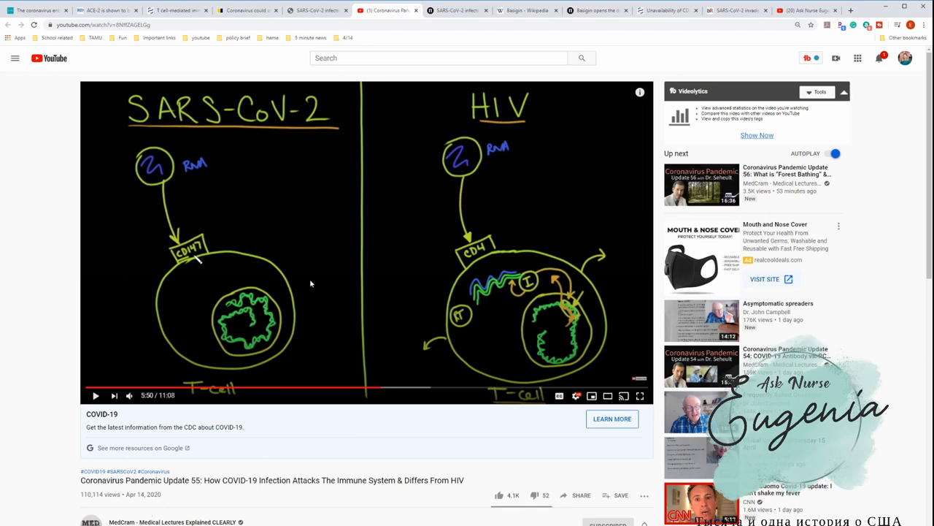
mouse_move(443, 134)
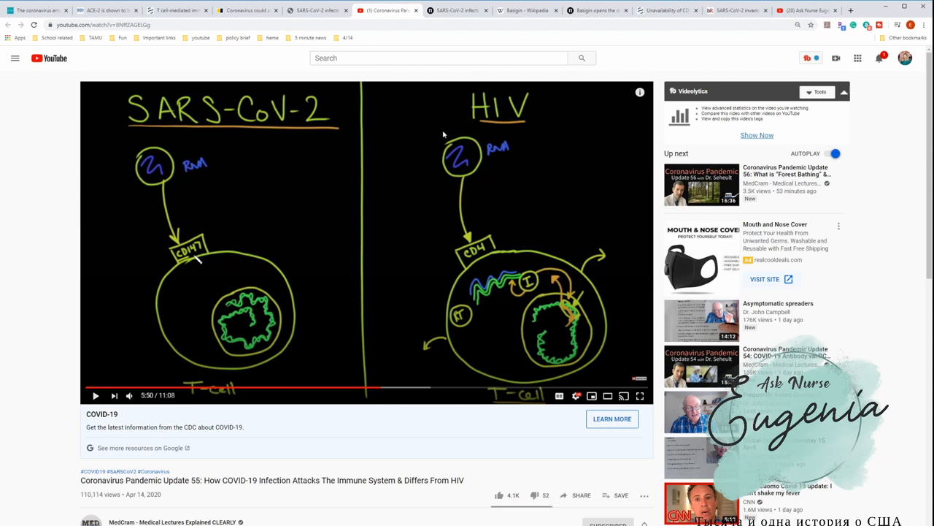
mouse_move(420, 161)
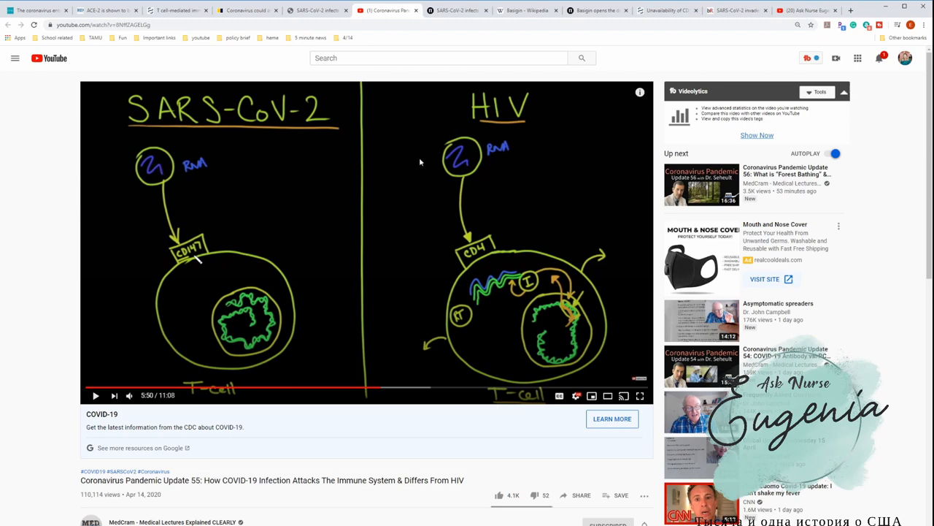
mouse_move(392, 257)
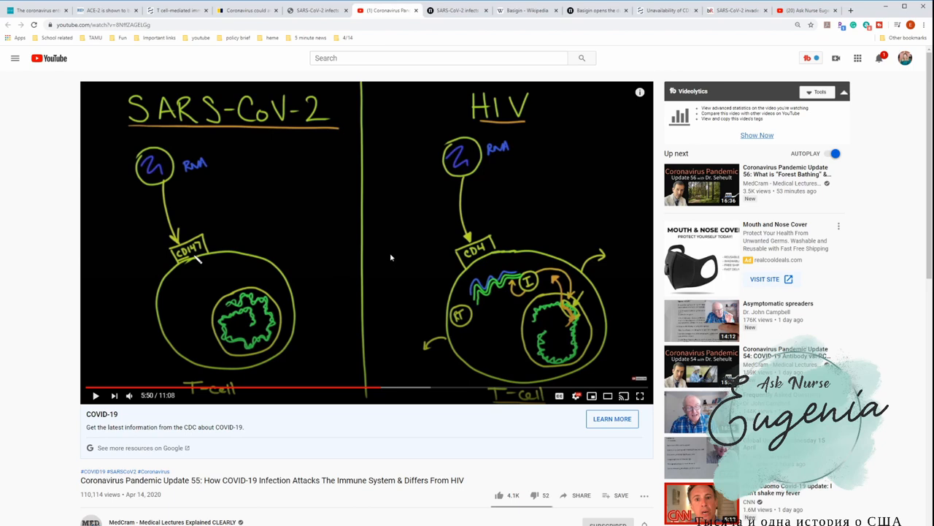
mouse_move(609, 240)
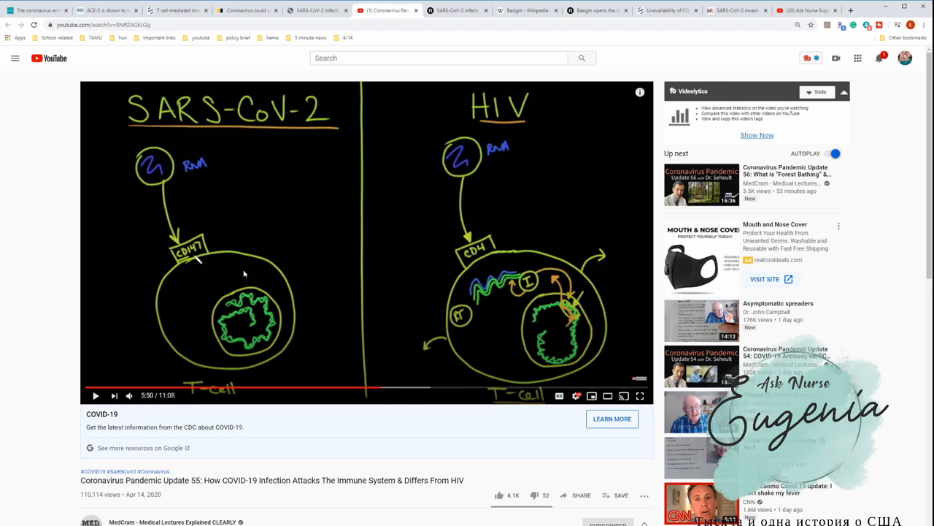
mouse_move(536, 239)
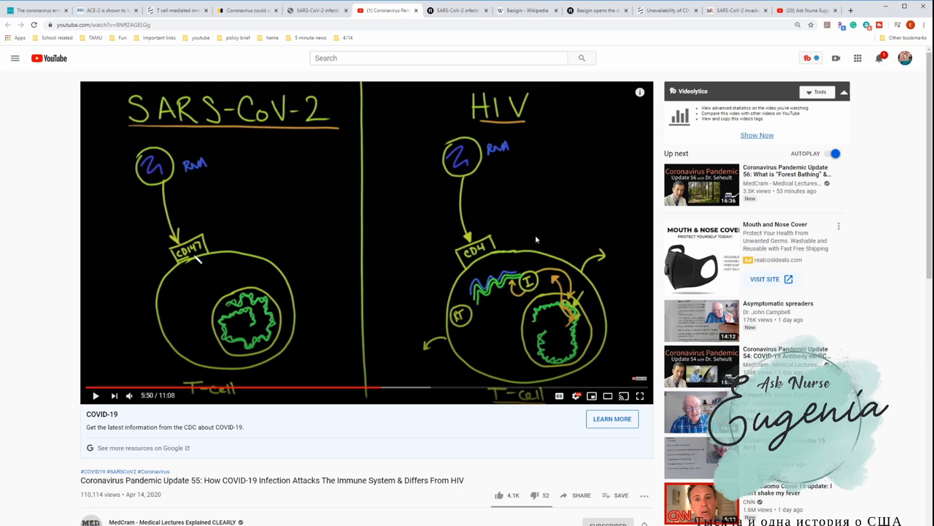
mouse_move(495, 159)
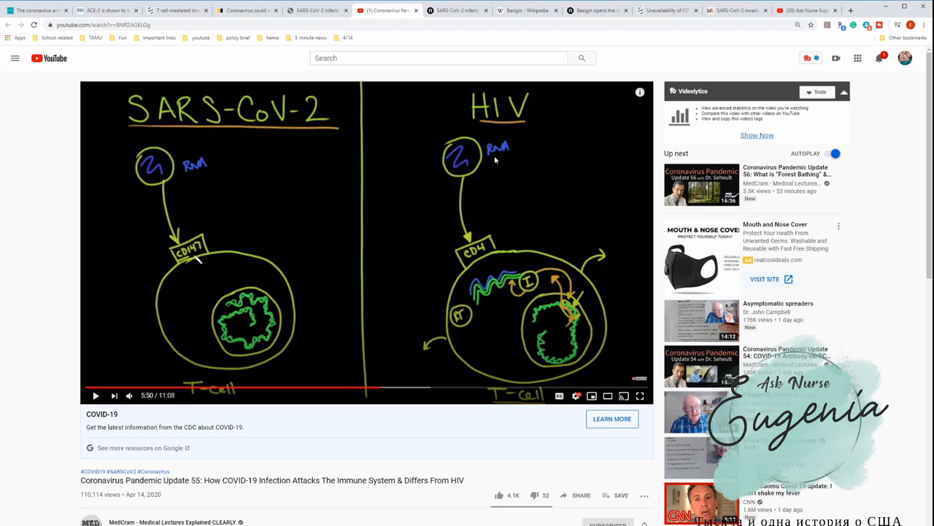
mouse_move(449, 211)
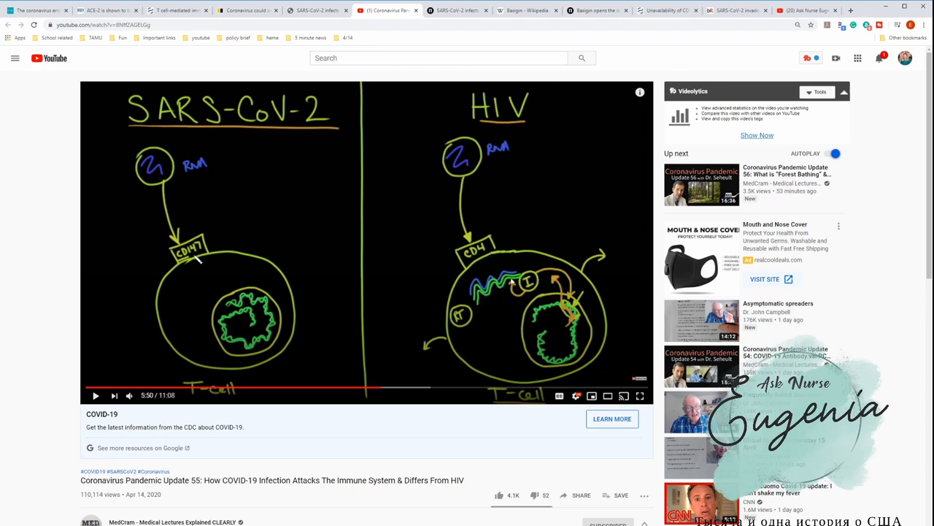
mouse_move(476, 333)
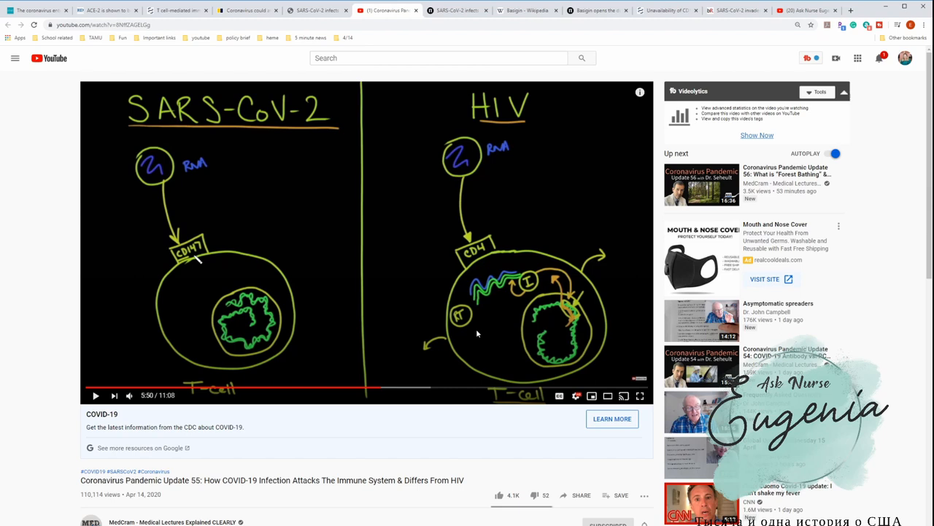
mouse_move(443, 361)
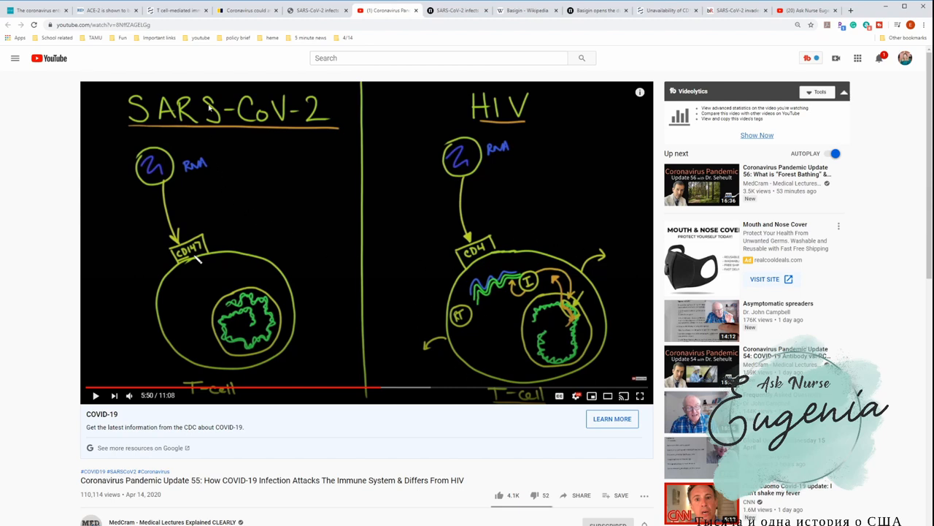
mouse_move(140, 142)
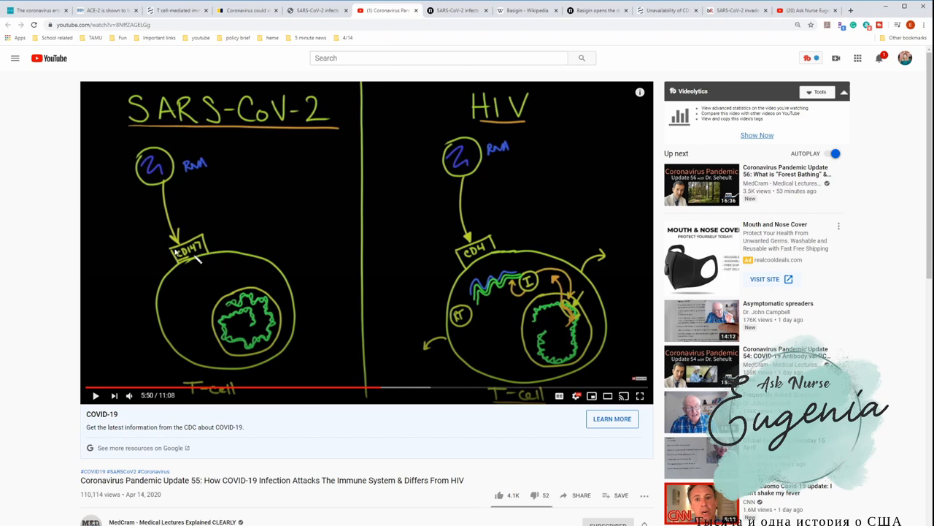
mouse_move(197, 256)
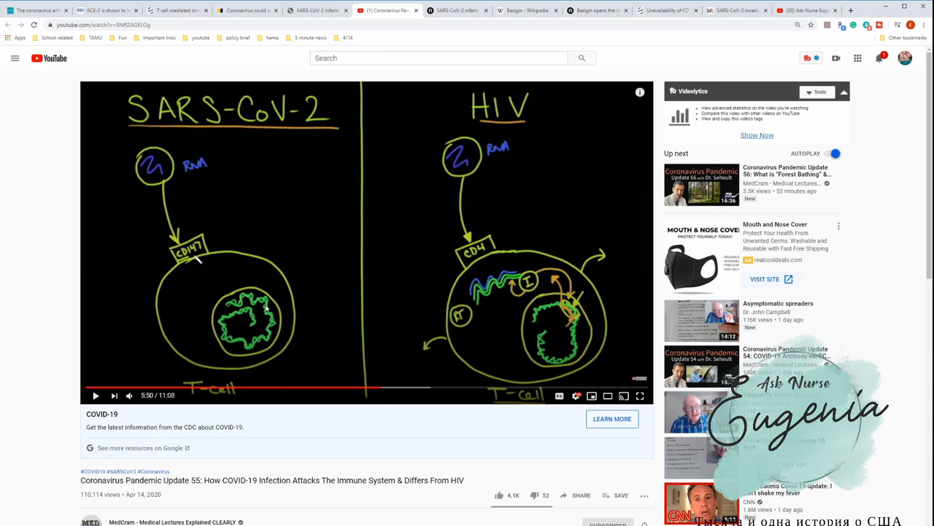
mouse_move(198, 292)
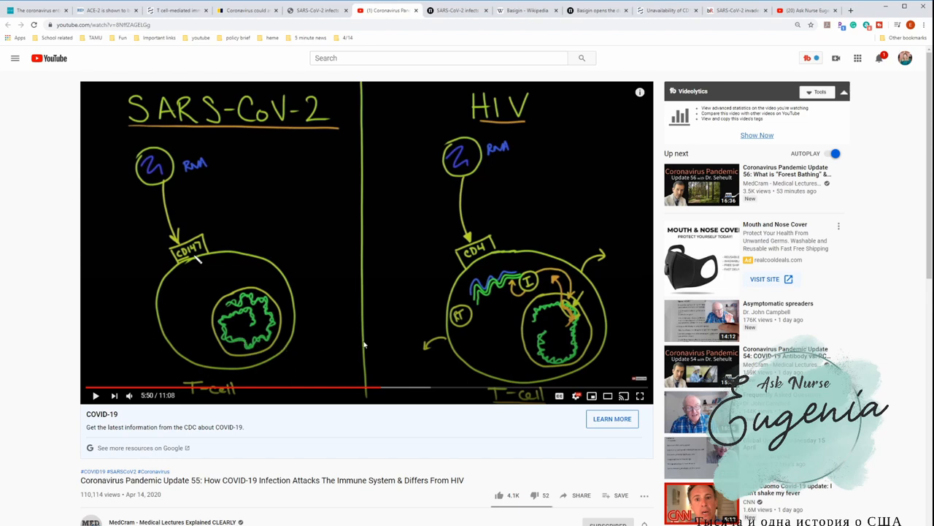
mouse_move(171, 253)
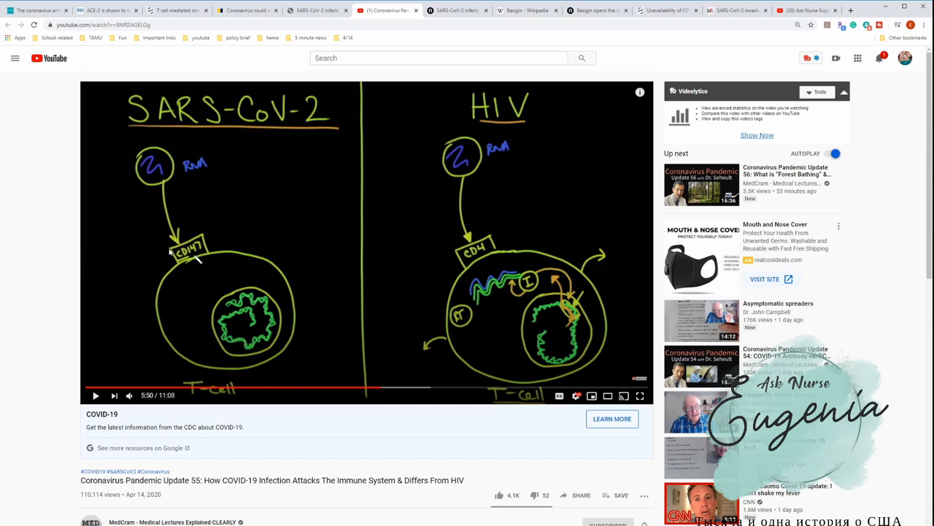
mouse_move(266, 253)
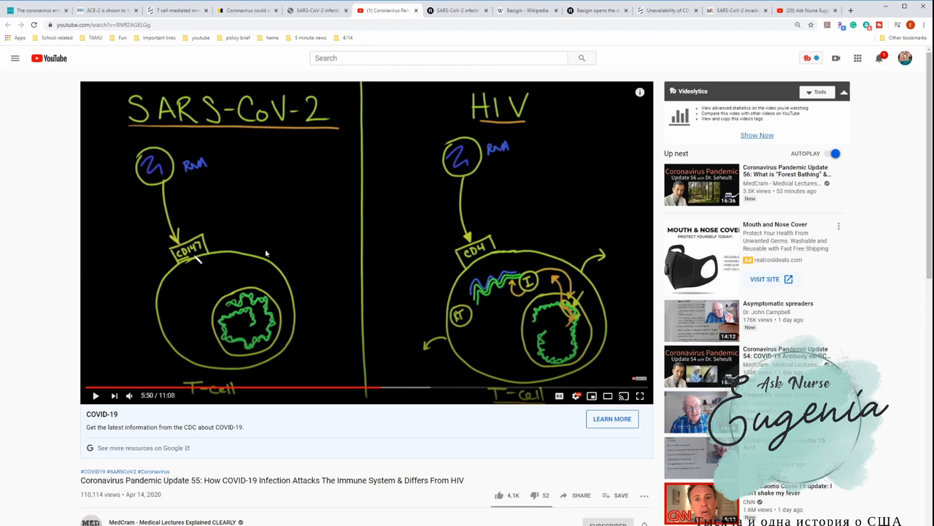
Step: Review the Wikipedia Basigin article, then bring up Nature's 'Basigin opens the door to malaria'
click(522, 10)
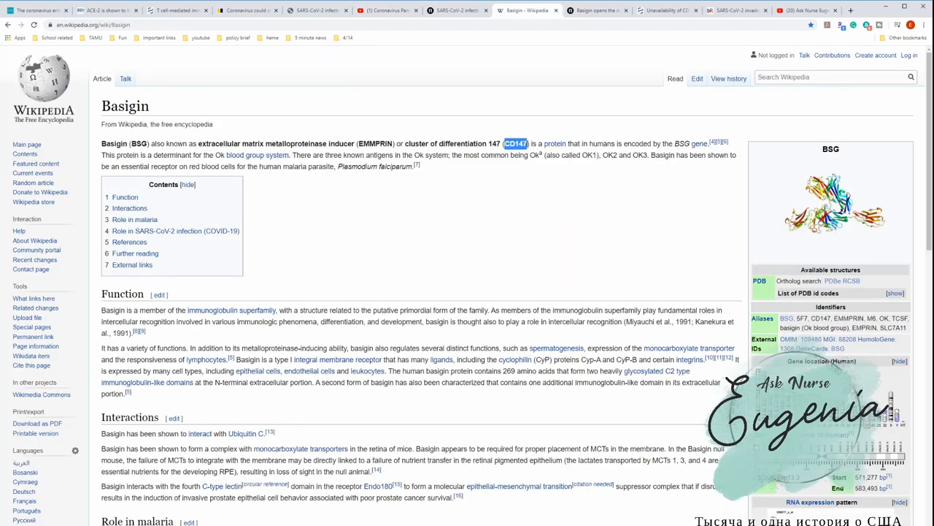
mouse_move(99, 148)
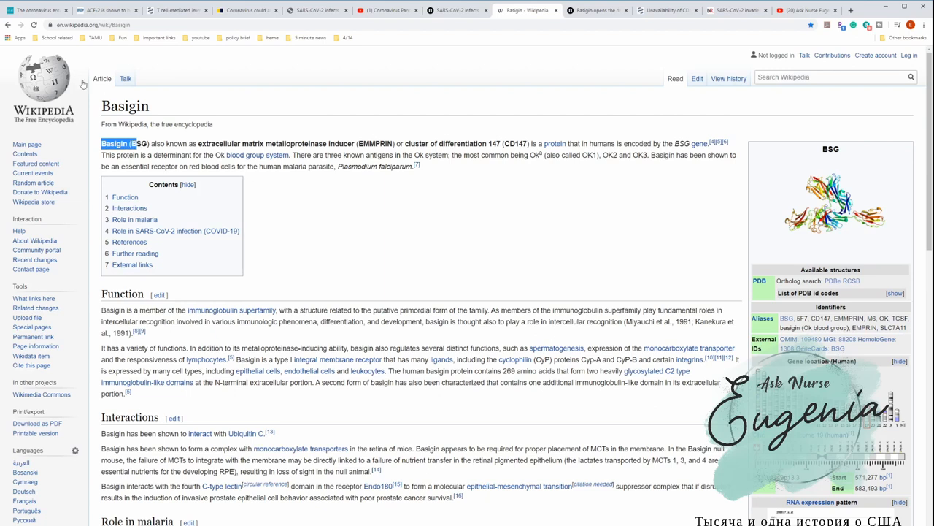
mouse_move(380, 302)
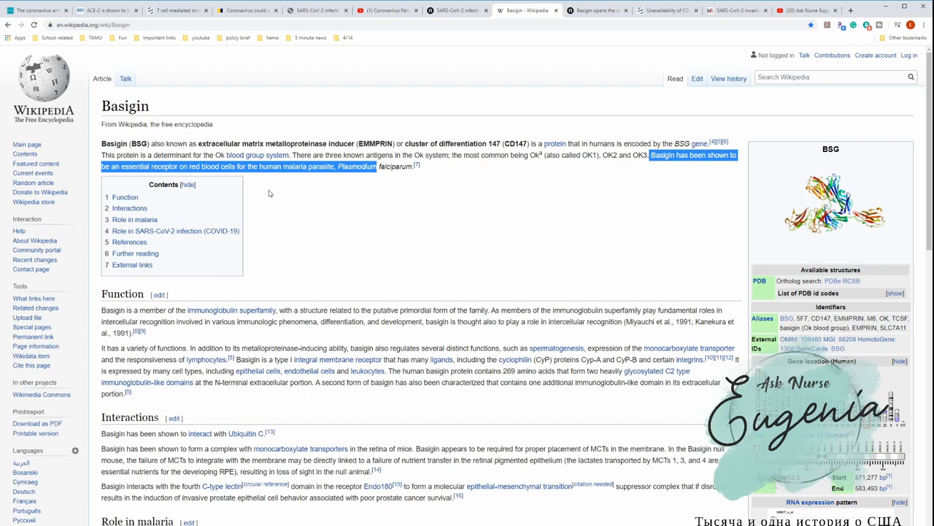
click(590, 10)
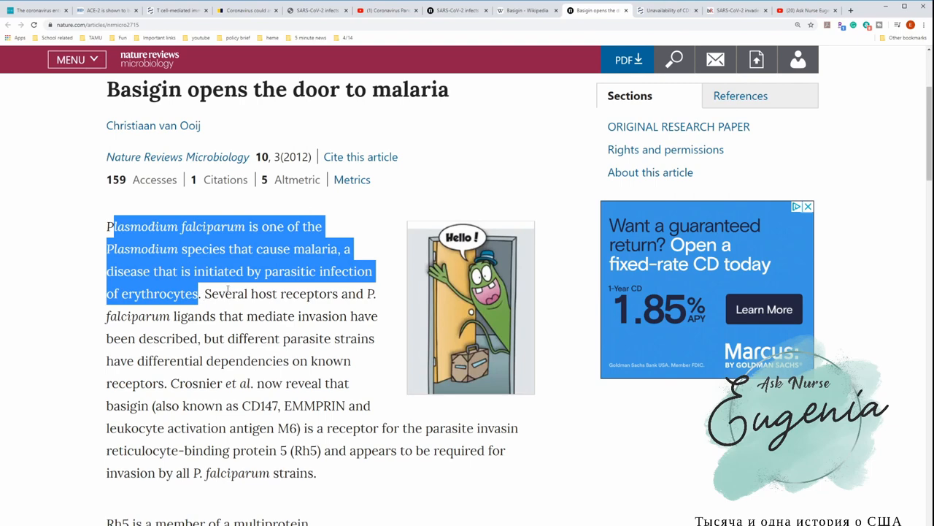
double_click(260, 405)
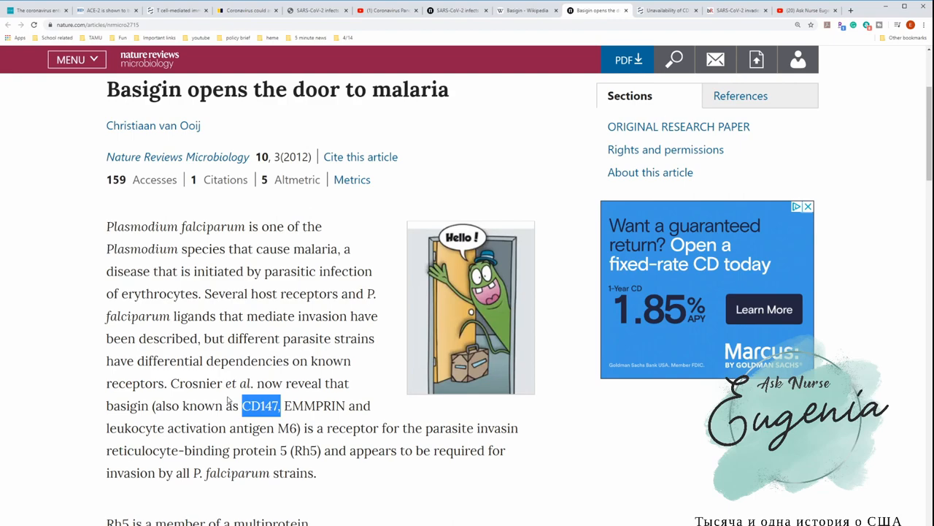
double_click(148, 293)
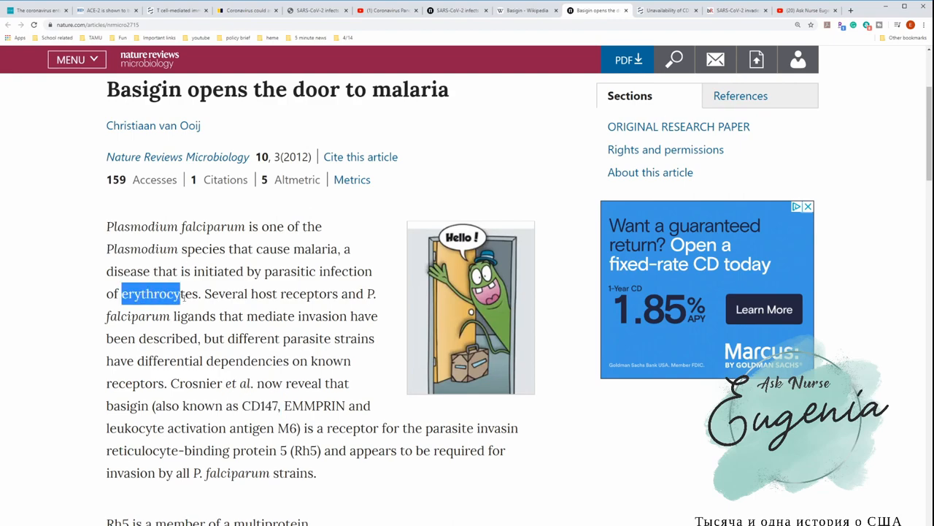
scroll(down, 3)
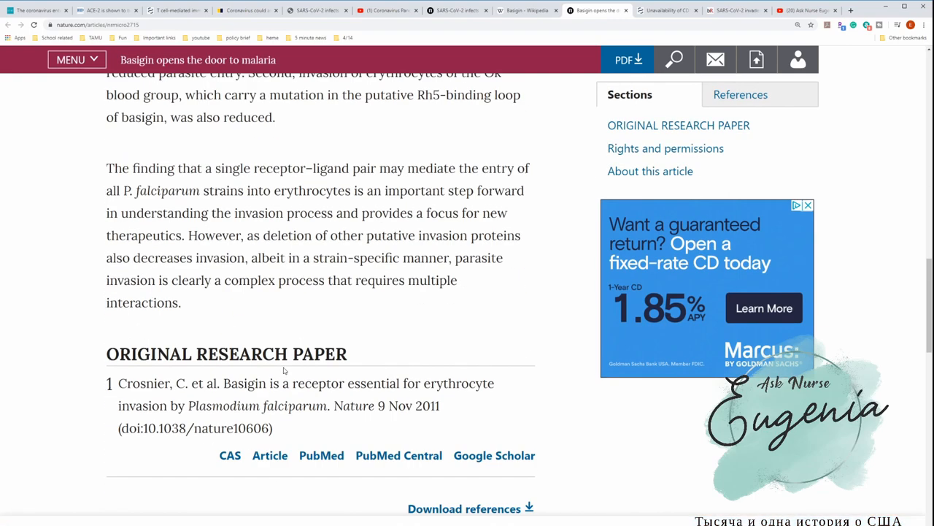
scroll(up, 3)
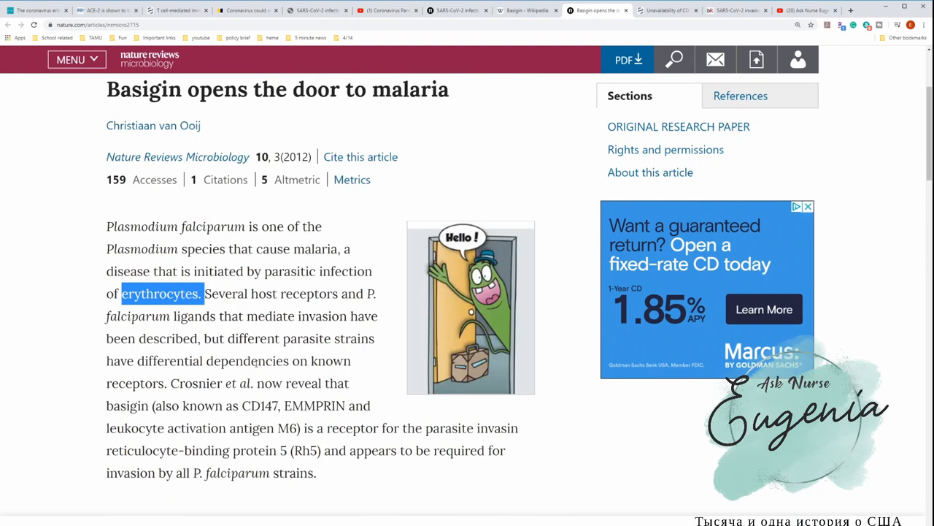
double_click(261, 406)
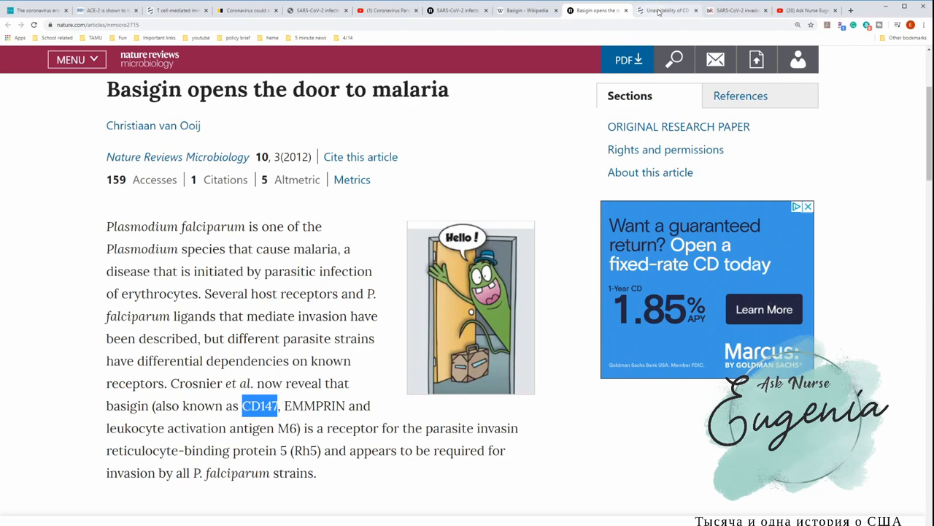
Step: Mark the anemia finding in the PubMed CD147 abstract, then bring up the bioRxiv CD147-spike preprint
click(666, 10)
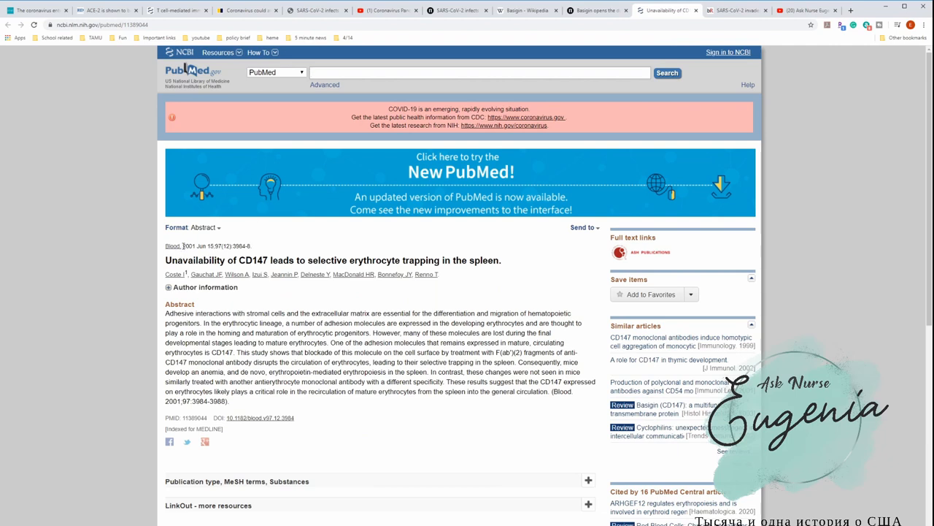
double_click(192, 245)
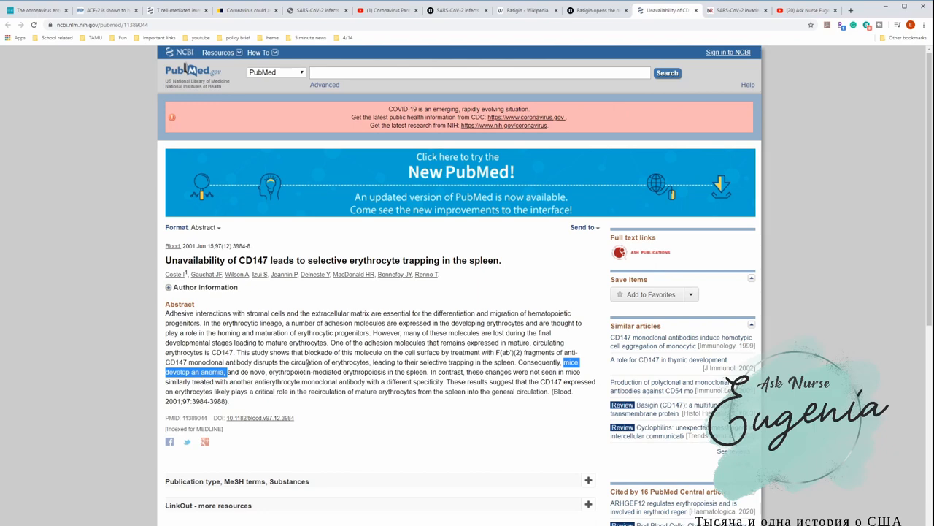
click(741, 9)
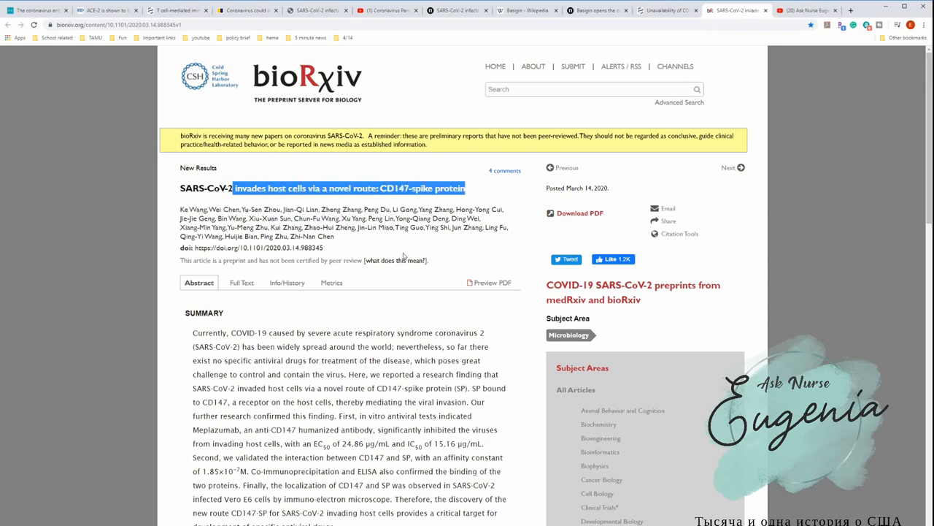
Step: Highlight the bioRxiv finding that SARS-CoV-2 invaded host cells via CD147-spike protein
scroll(down, 3)
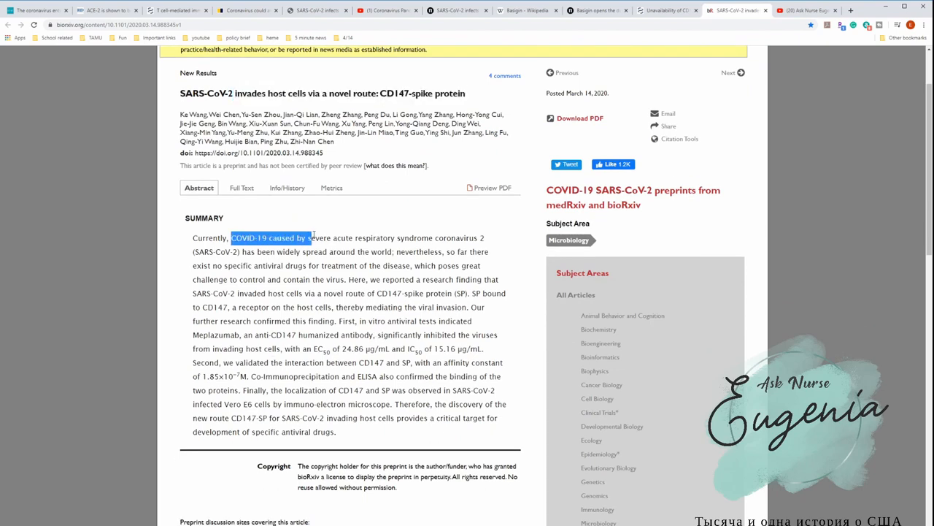
drag(309, 237, 418, 238)
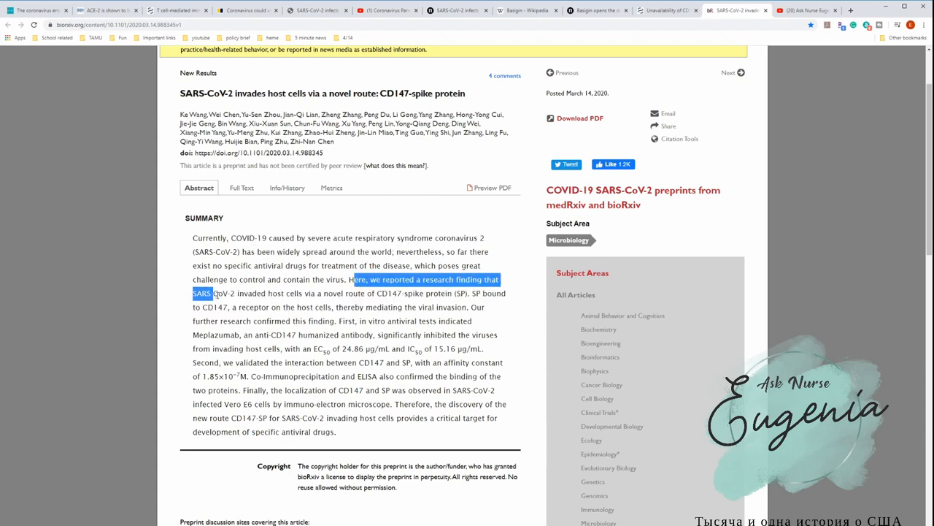
drag(219, 293, 306, 293)
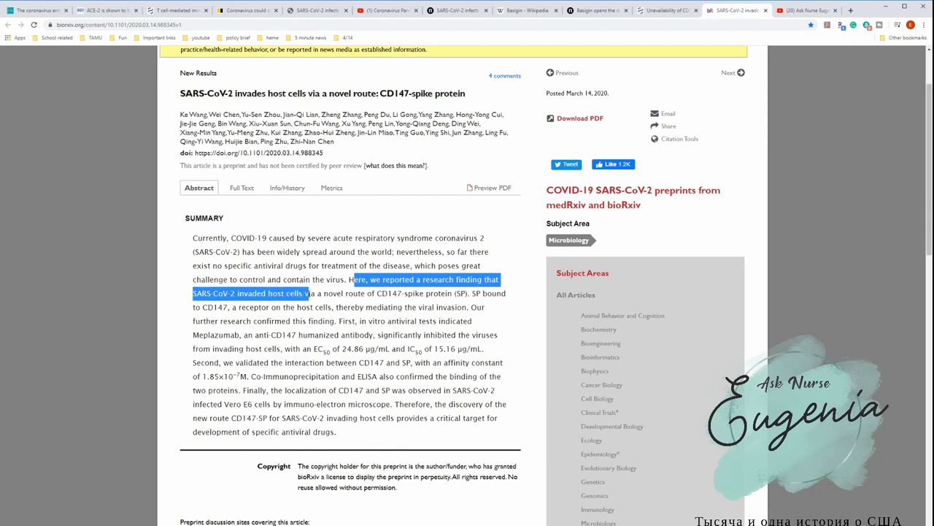
drag(308, 292, 400, 293)
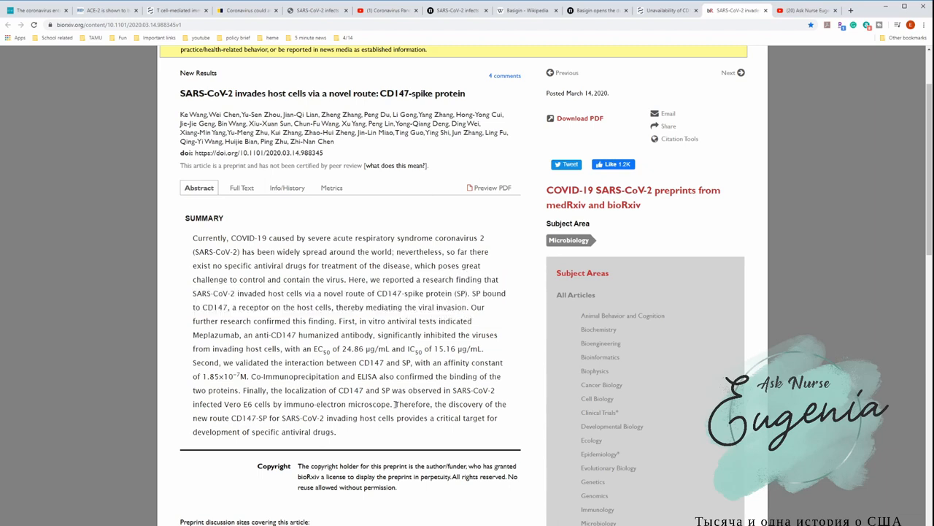
Step: Highlight the CD147-SP drug-target conclusion, then switch to the Ask Nurse Eugenia YouTube channel
drag(394, 403, 500, 417)
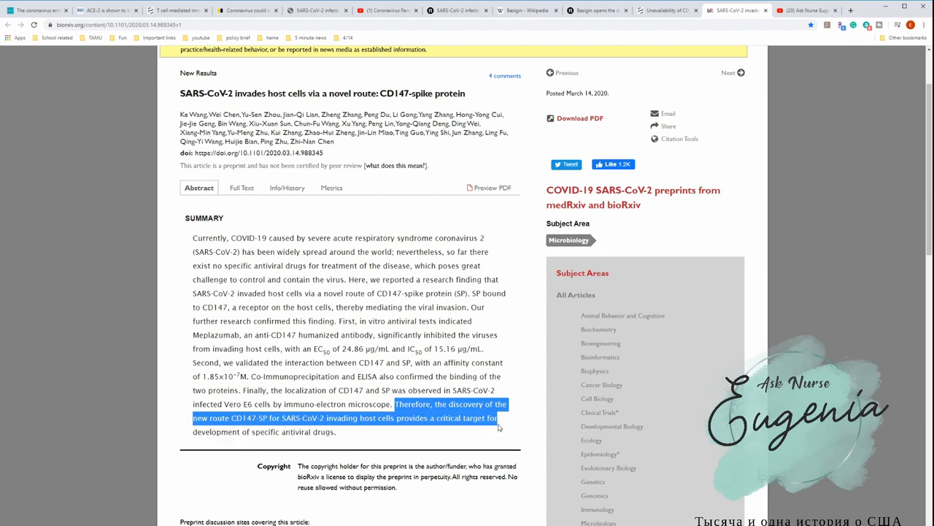
drag(500, 426, 336, 431)
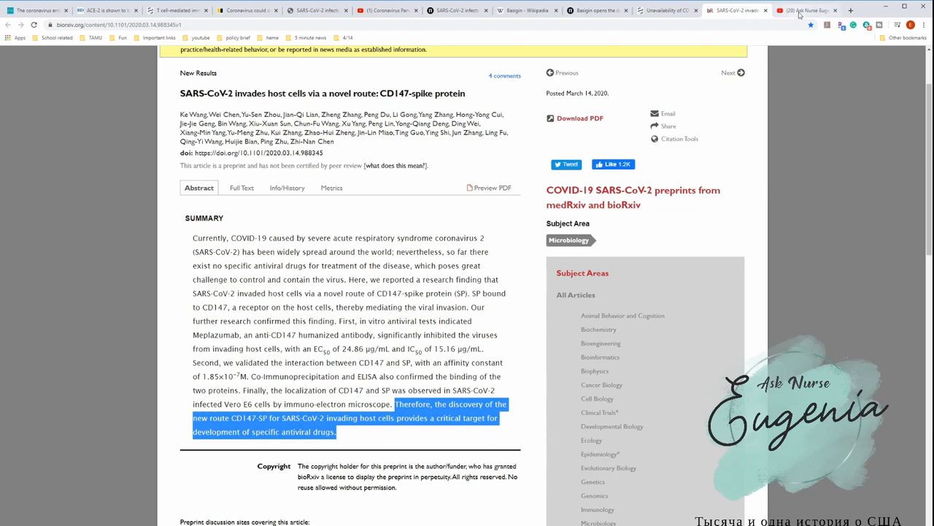
click(812, 11)
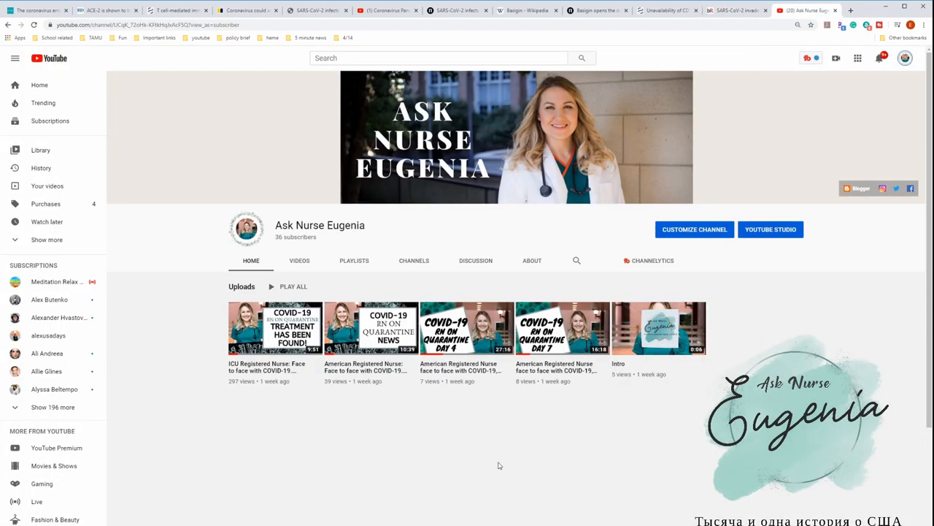